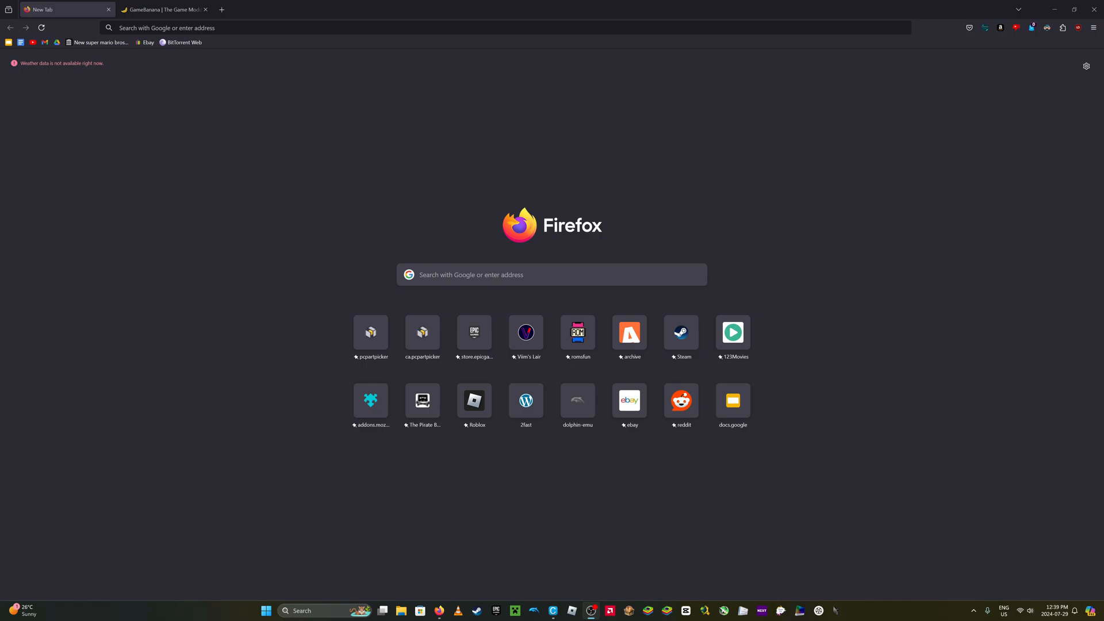
pyautogui.moveTo(200, 187)
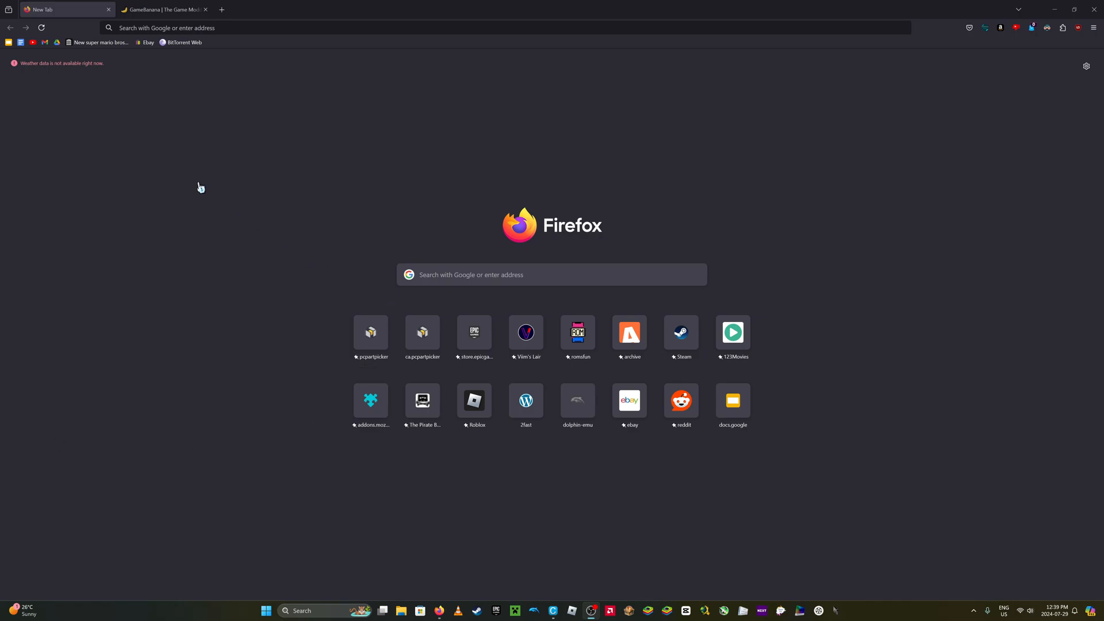
# Search 'cemu' from Firefox's address bar to bring up Cemu's game library.
pyautogui.click(282, 28)
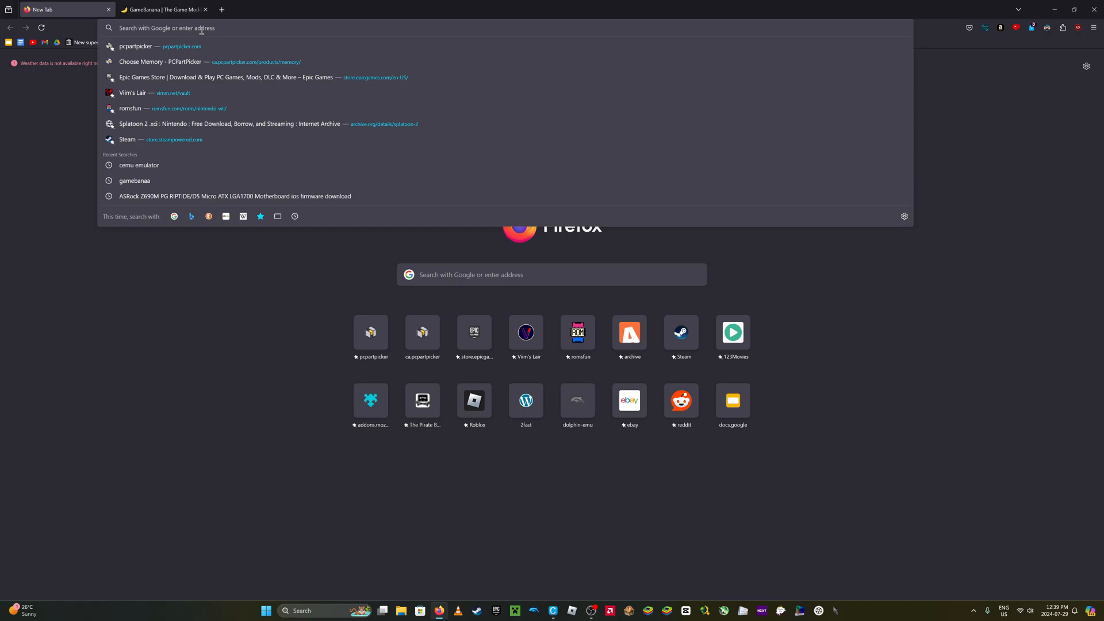
pyautogui.write('cemu')
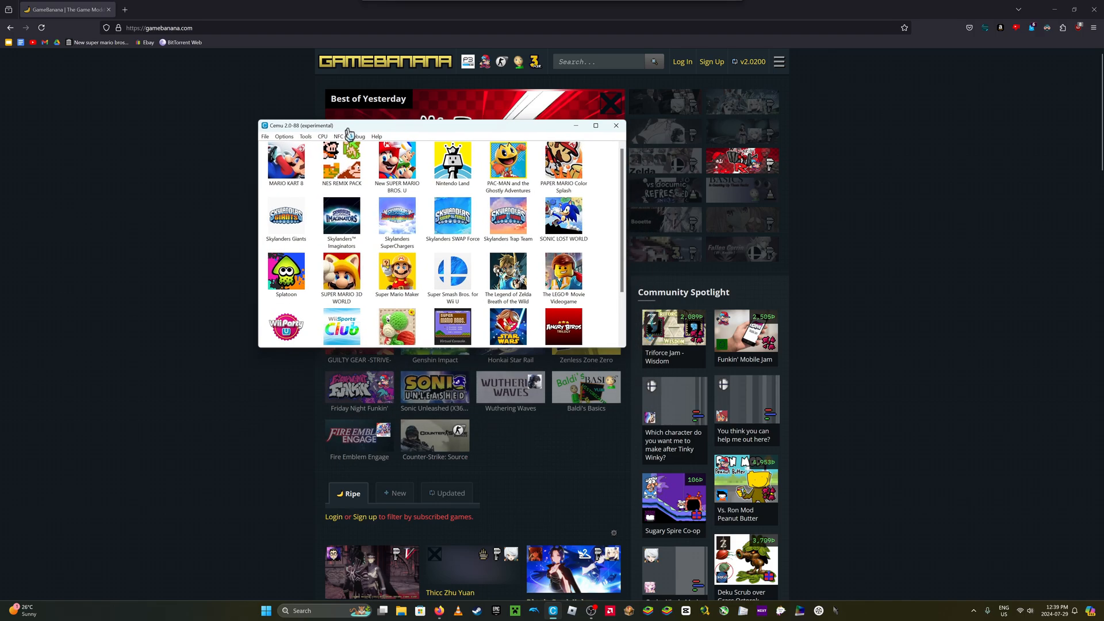
# Maximize the Cemu game library window to full screen.
pyautogui.click(595, 126)
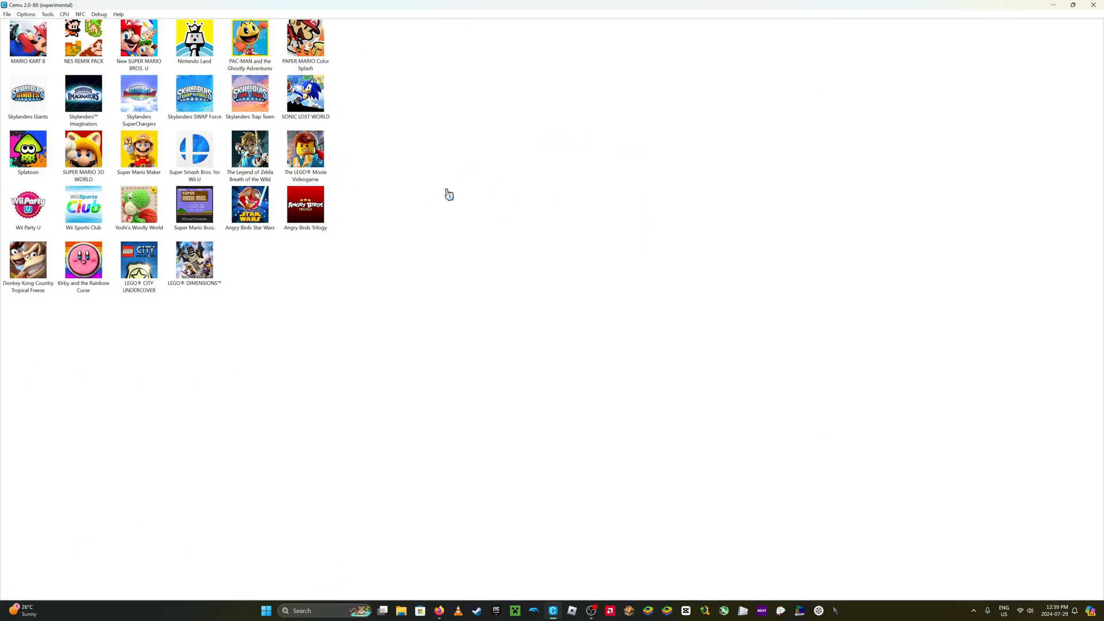
pyautogui.moveTo(319, 263)
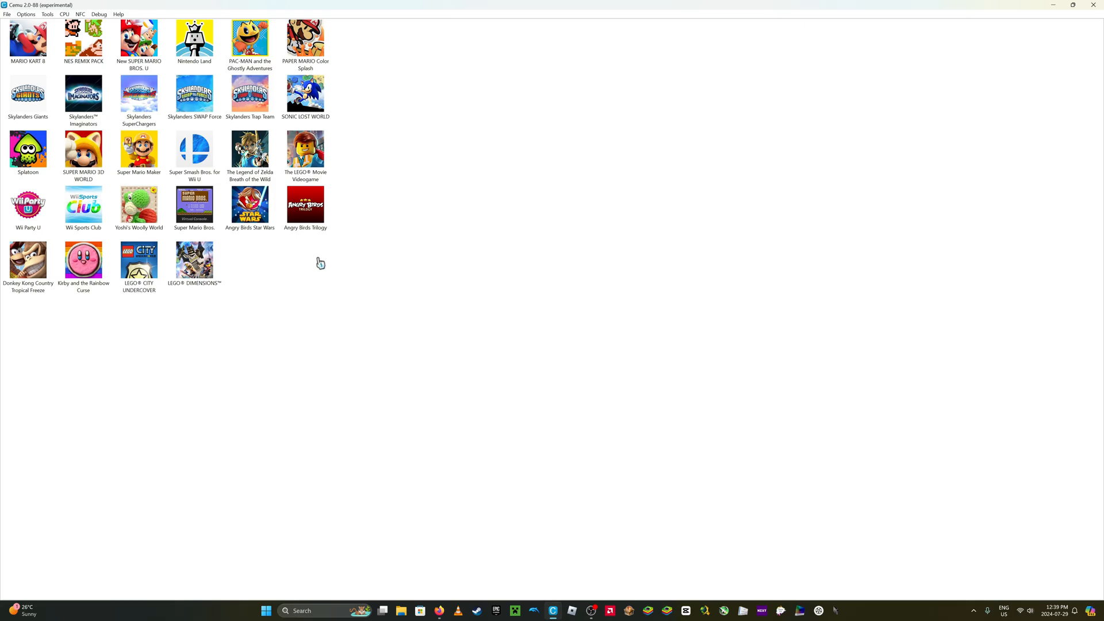
pyautogui.moveTo(410, 398)
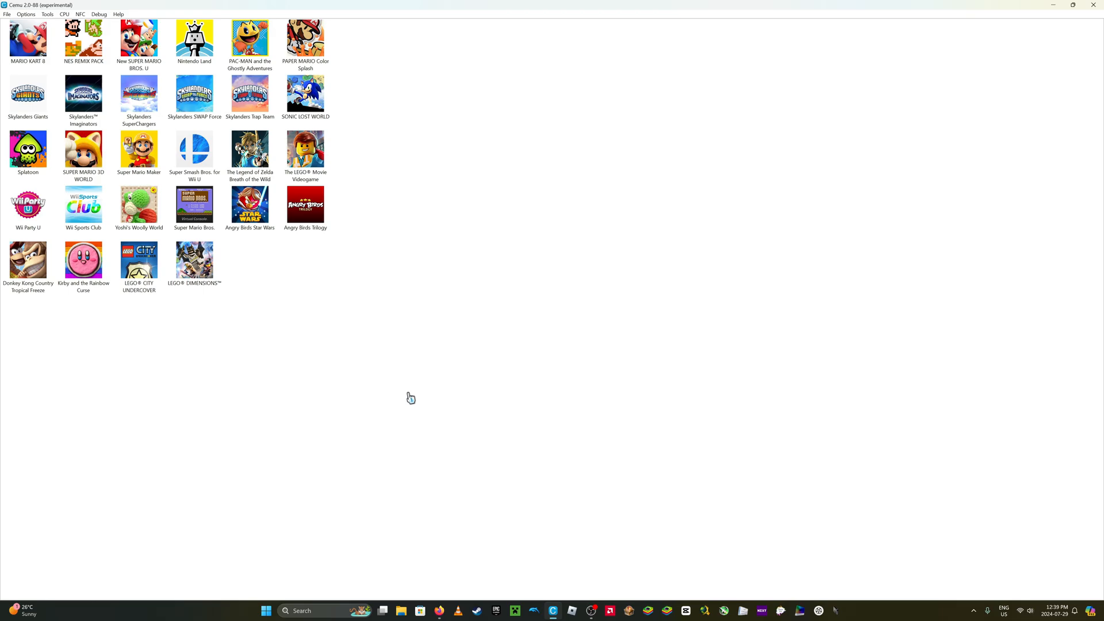
pyautogui.moveTo(416, 382)
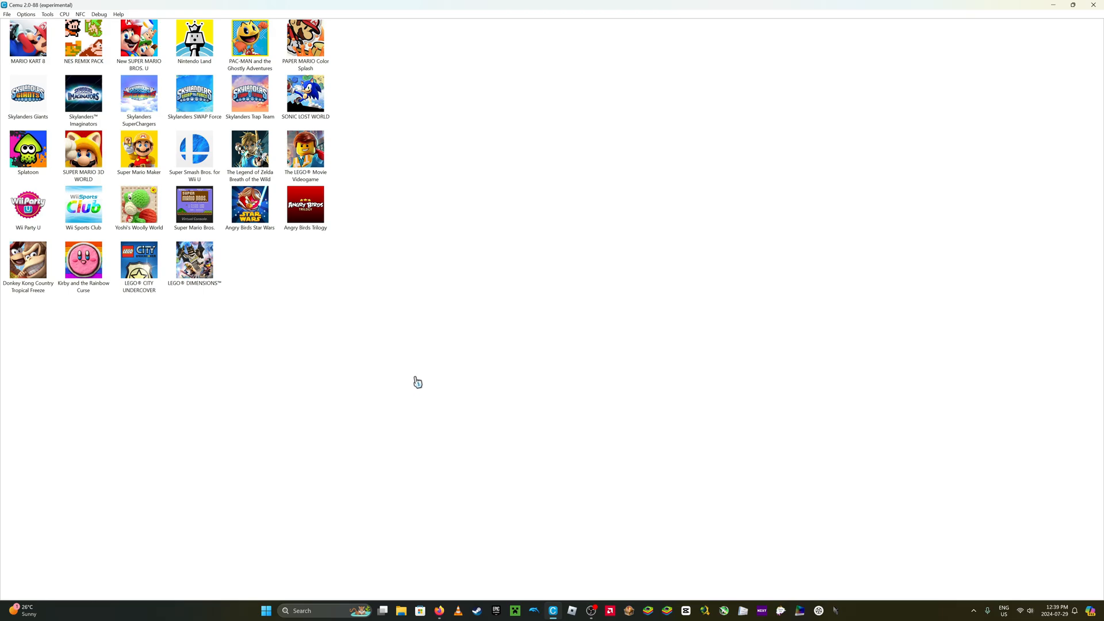
pyautogui.moveTo(298, 273)
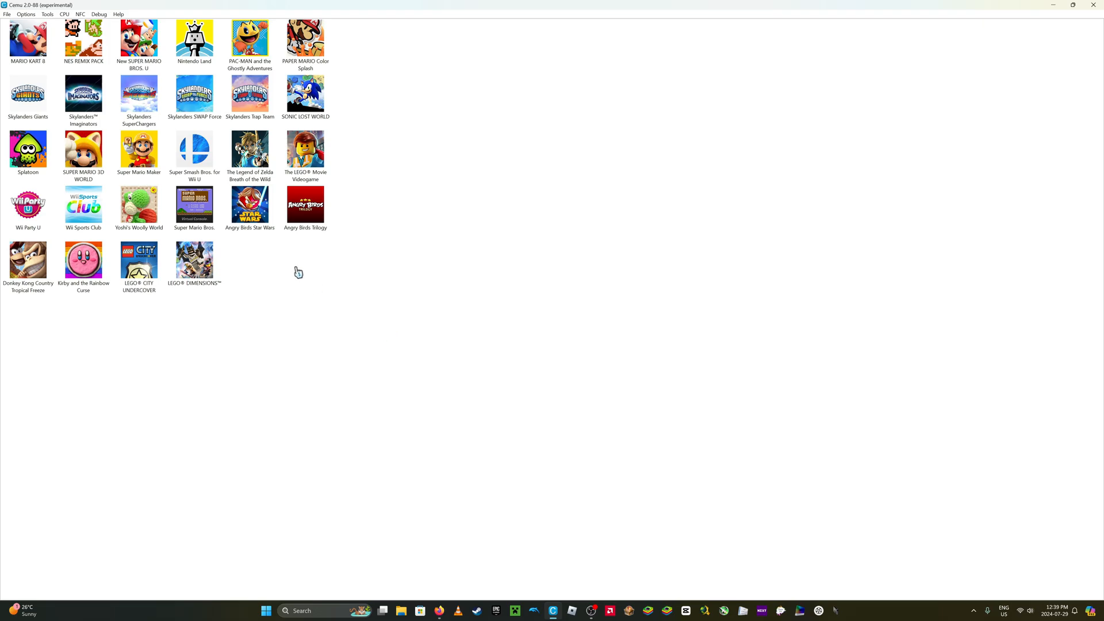
pyautogui.moveTo(301, 264)
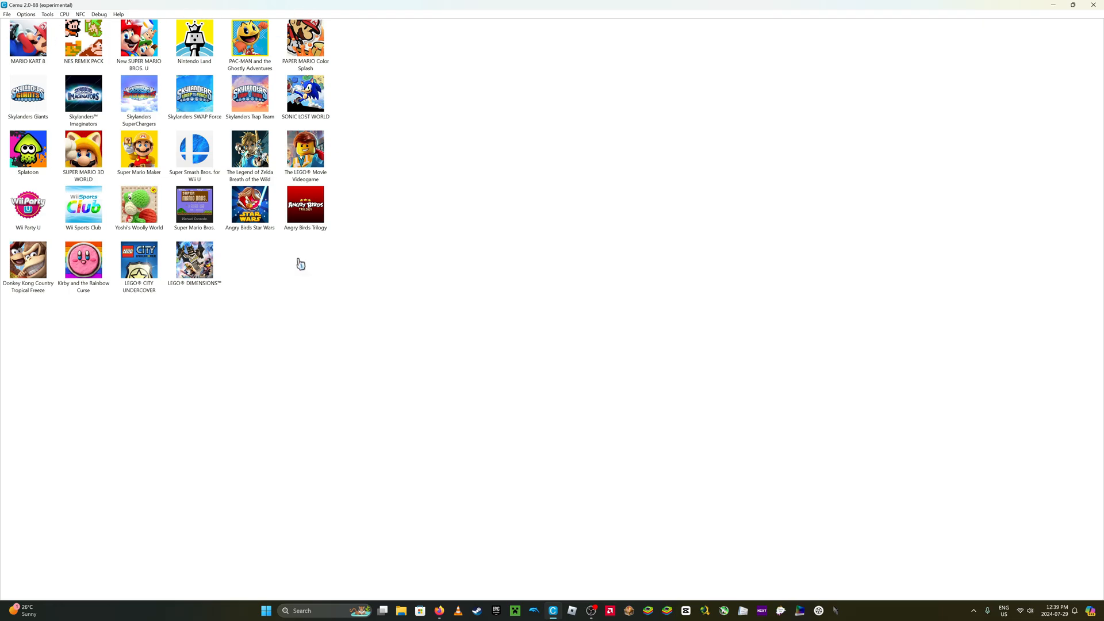
pyautogui.moveTo(47, 13)
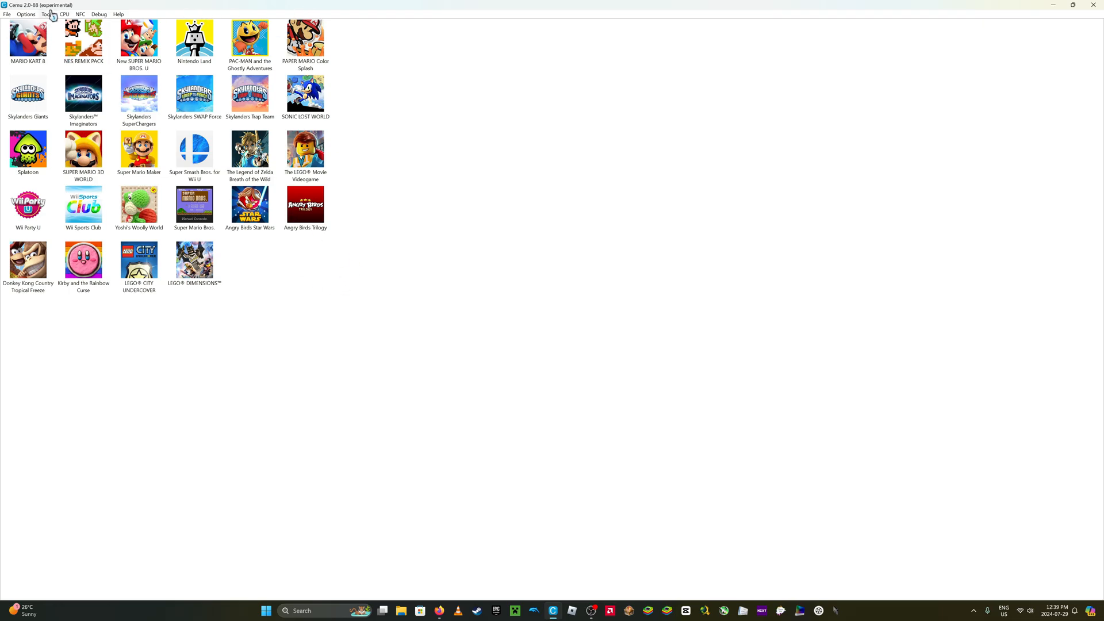
pyautogui.click(48, 14)
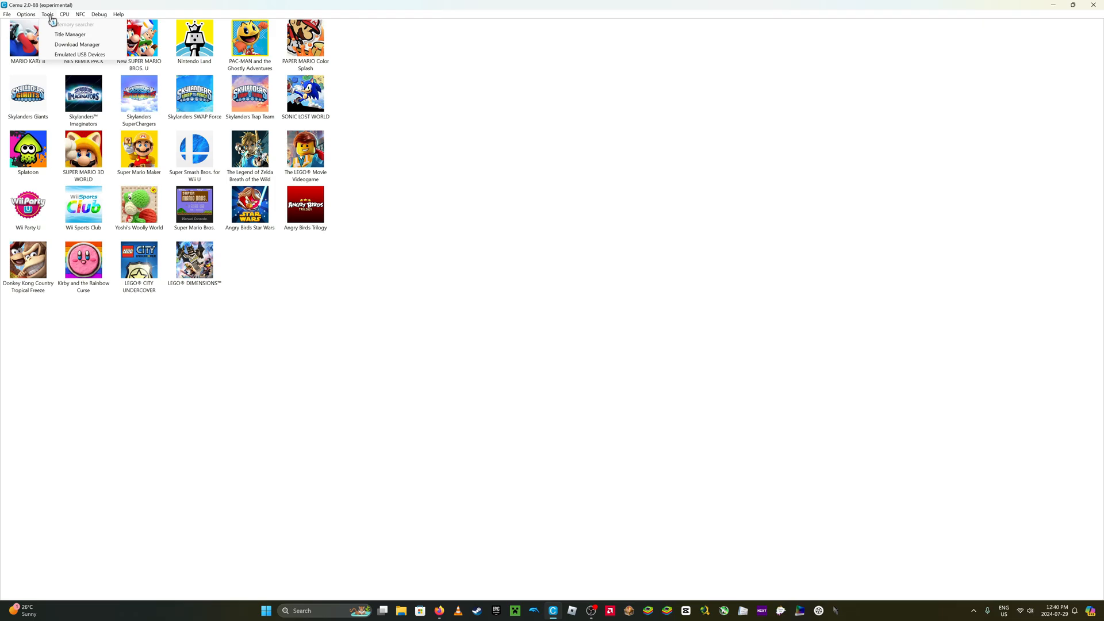
pyautogui.click(26, 14)
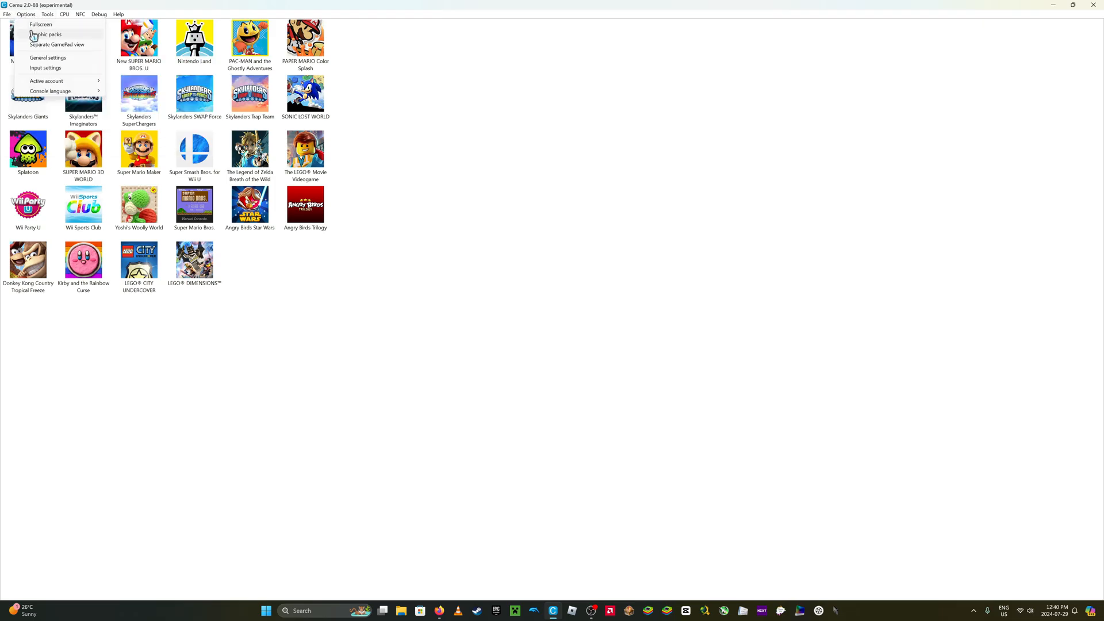
pyautogui.moveTo(27, 16)
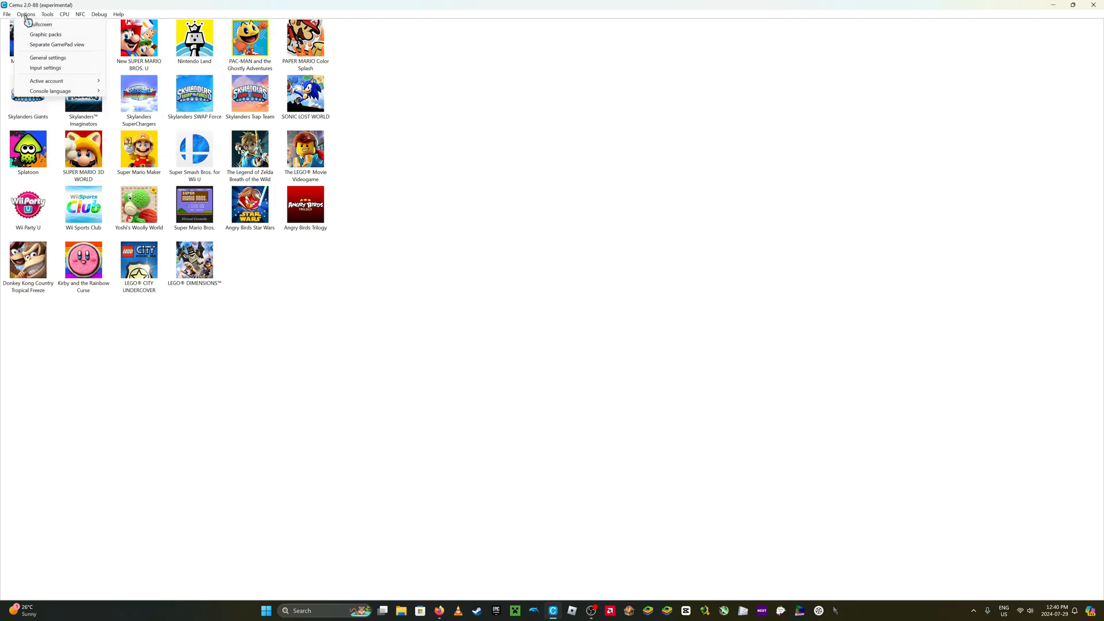
pyautogui.click(45, 34)
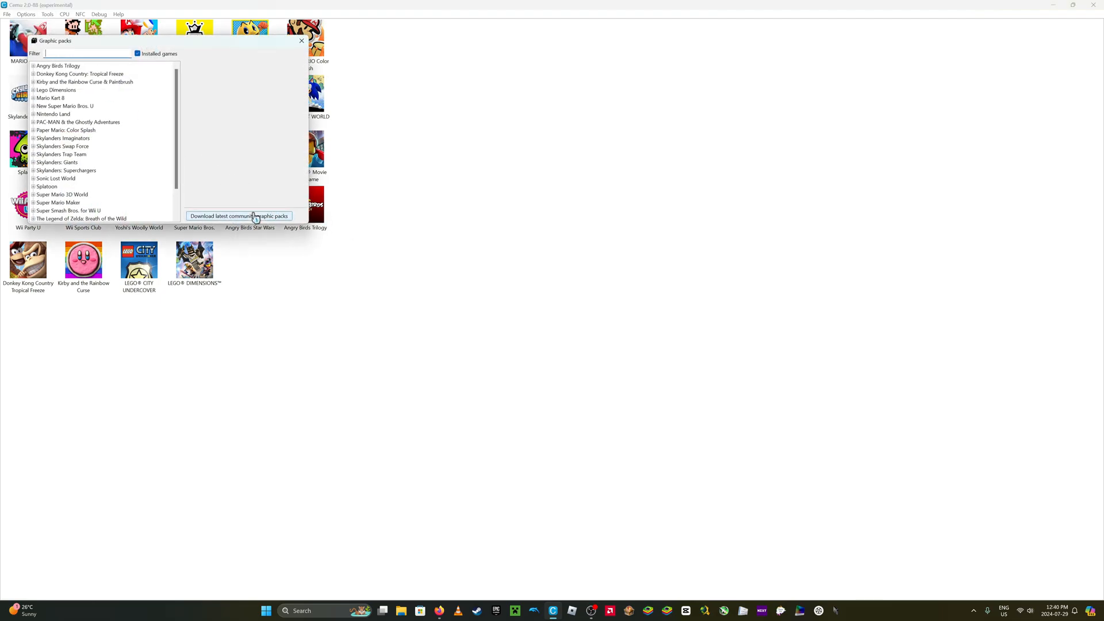
pyautogui.click(238, 216)
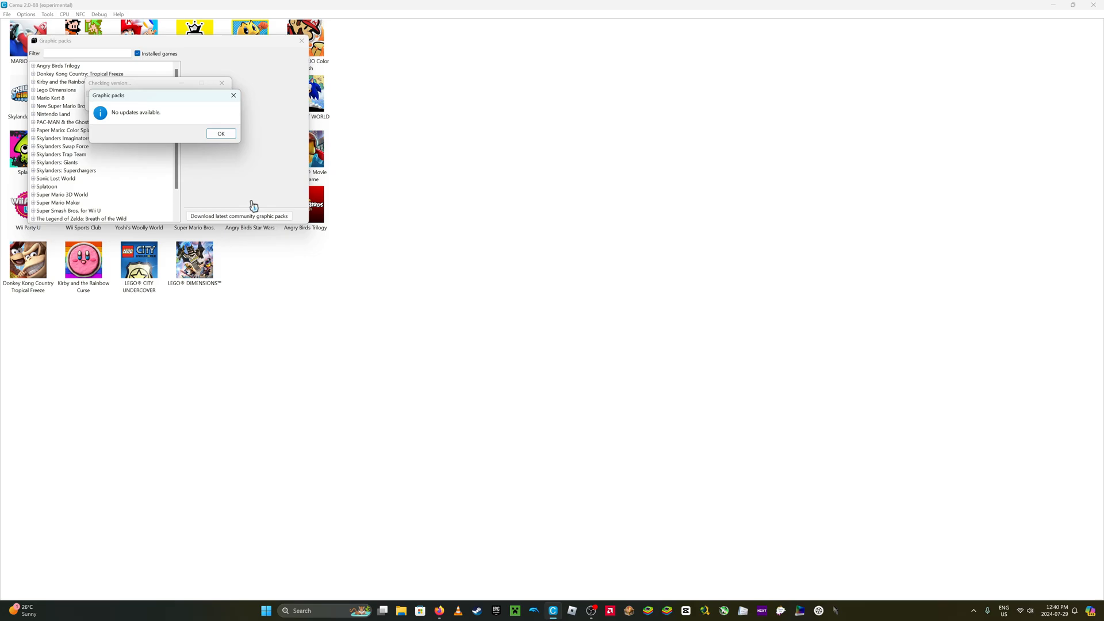
pyautogui.click(221, 134)
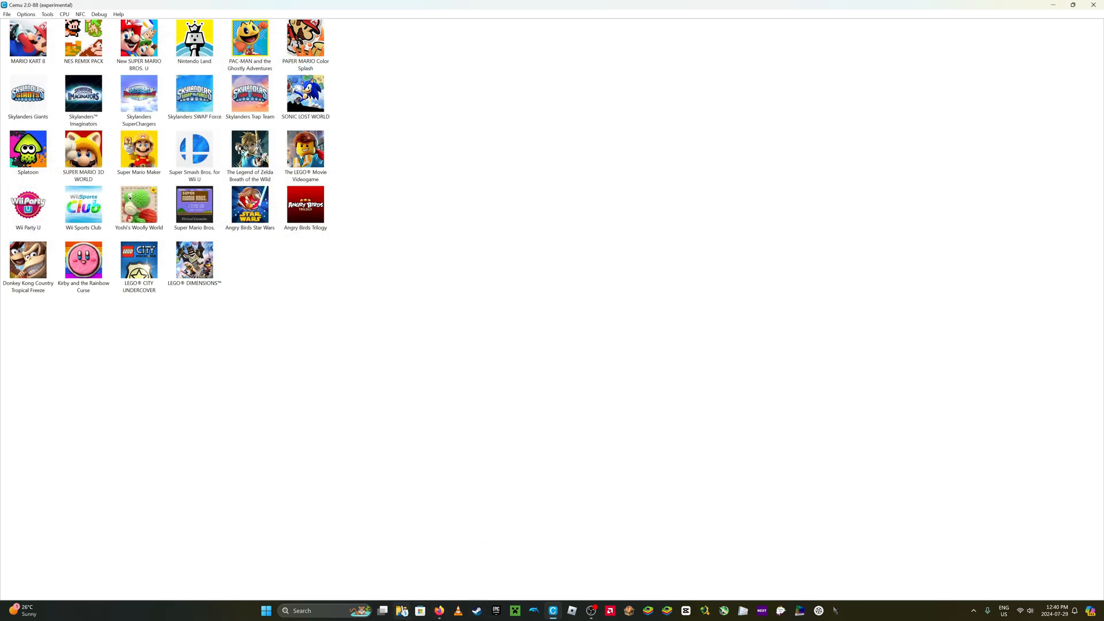
# Browse F: > Emulators > Cemu_2.0-88 > graphicPacks > downloadedGraphicPacks in File Explorer.
pyautogui.click(401, 610)
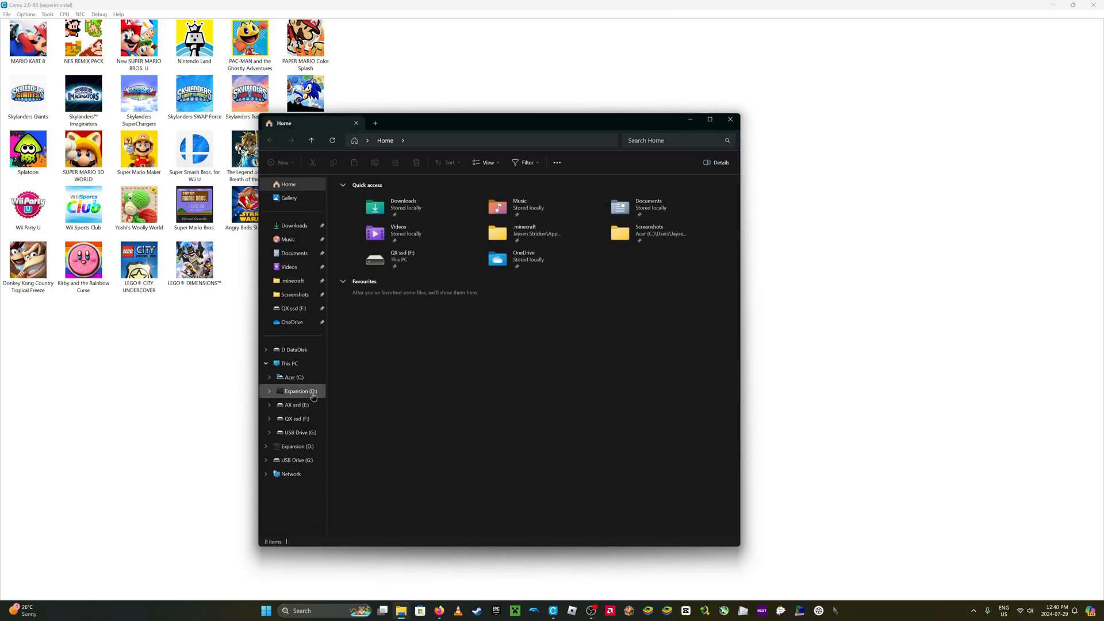
pyautogui.click(293, 308)
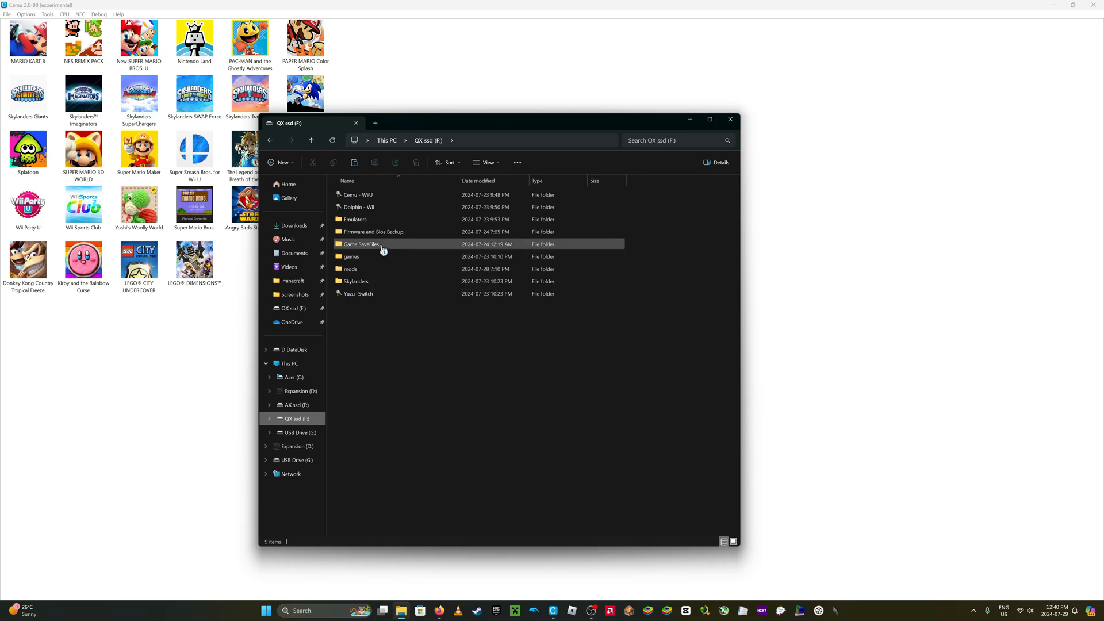
pyautogui.doubleClick(354, 219)
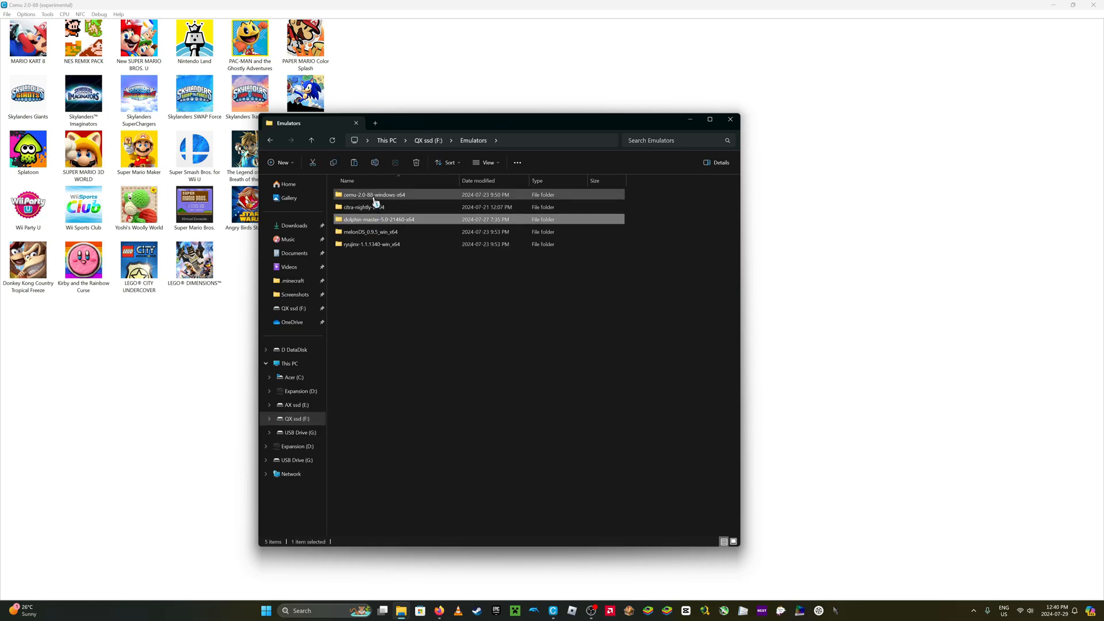
pyautogui.doubleClick(374, 195)
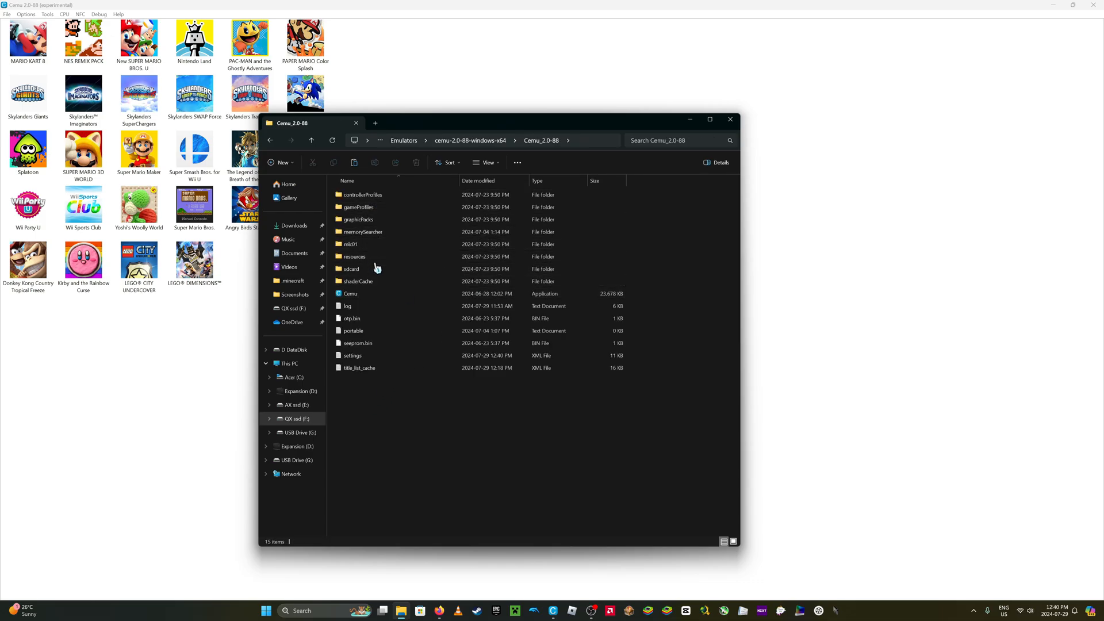
pyautogui.doubleClick(357, 219)
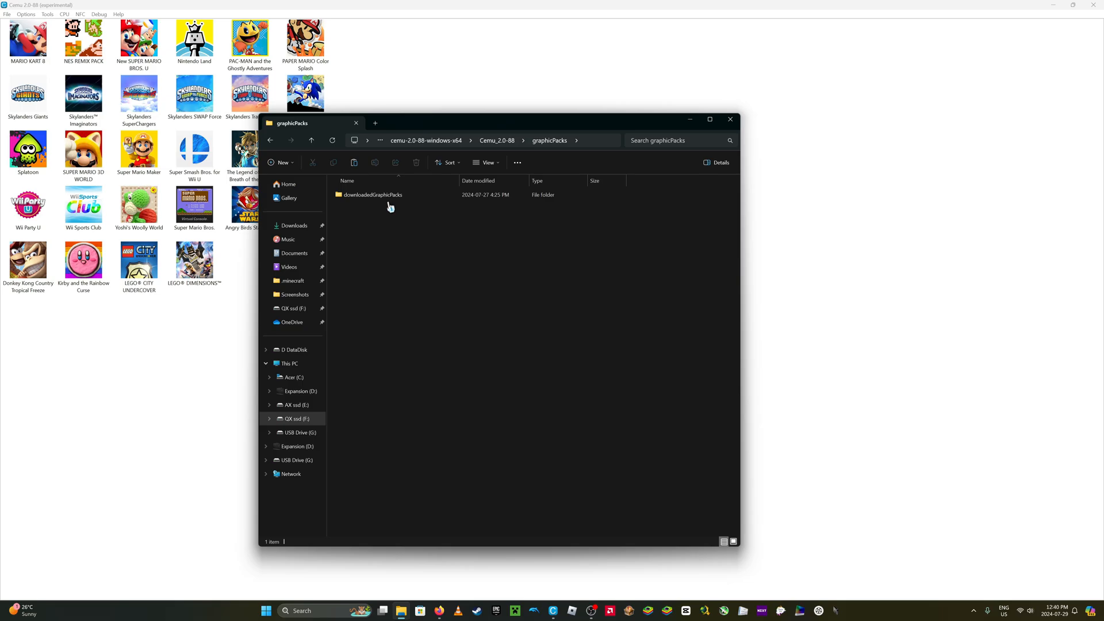
pyautogui.doubleClick(372, 195)
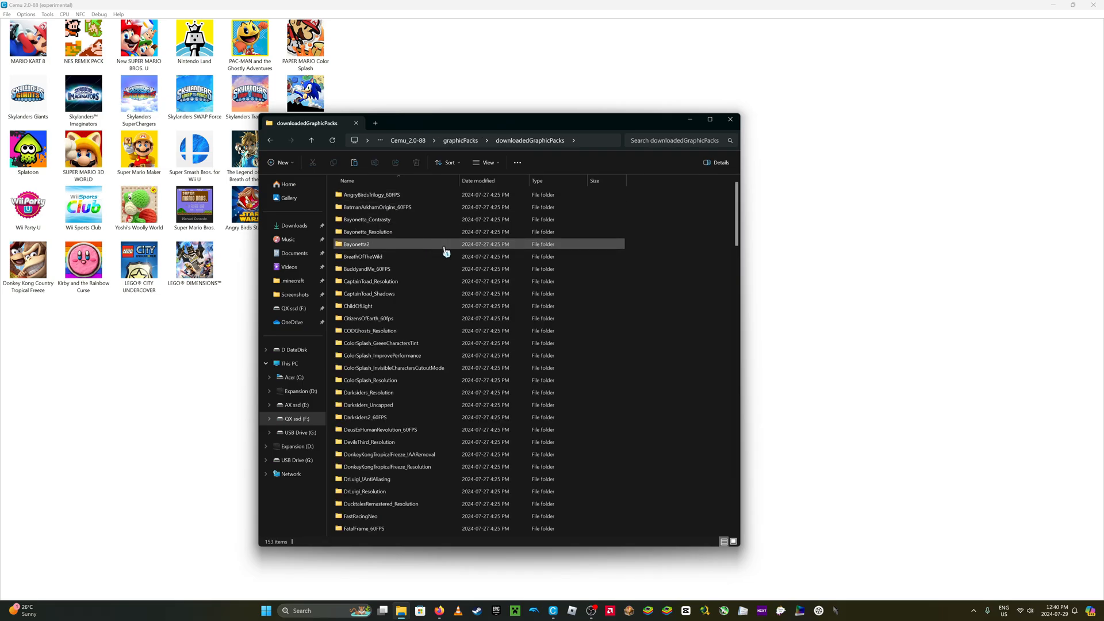
pyautogui.scroll(-3)
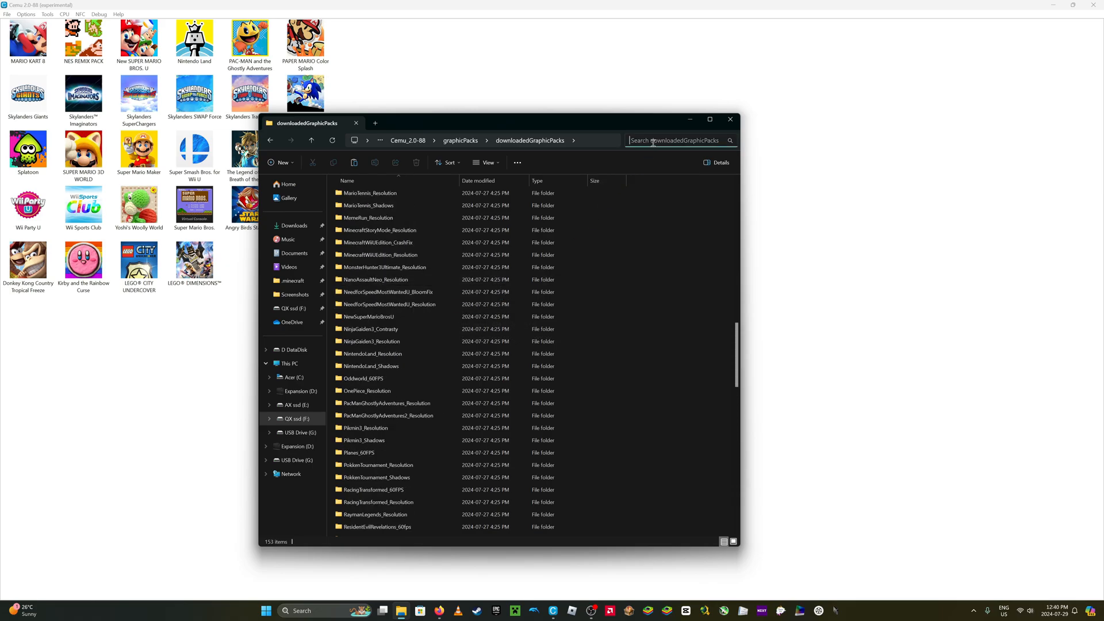
# Search for 'nesupe' and open the NewSuperMarioBrosU graphic pack's Mods folder.
pyautogui.write('nesuper')
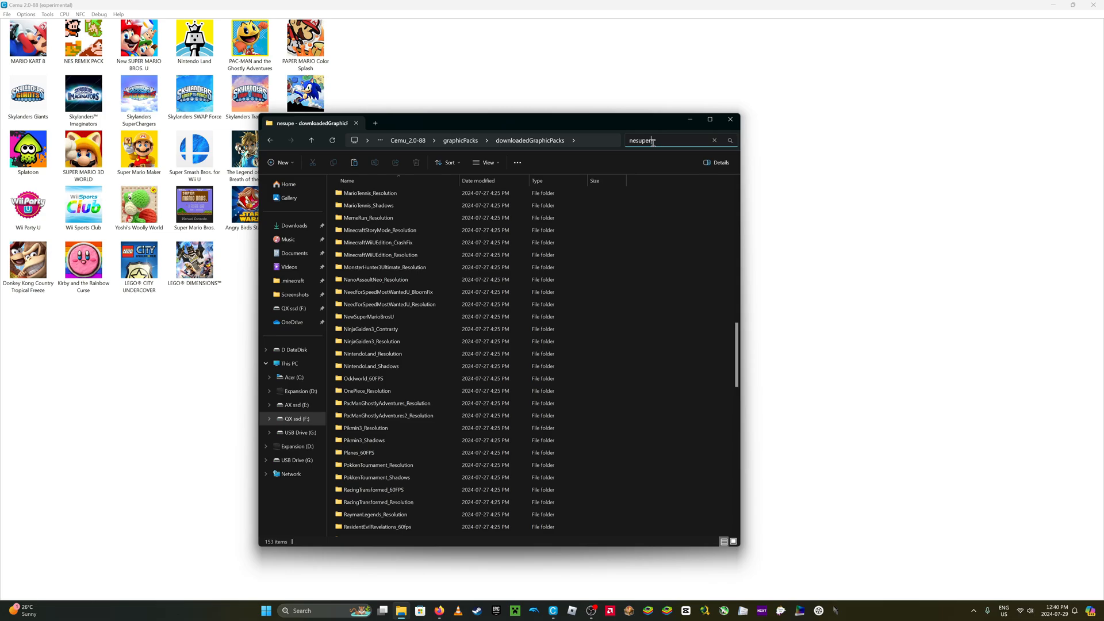
pyautogui.press('Enter')
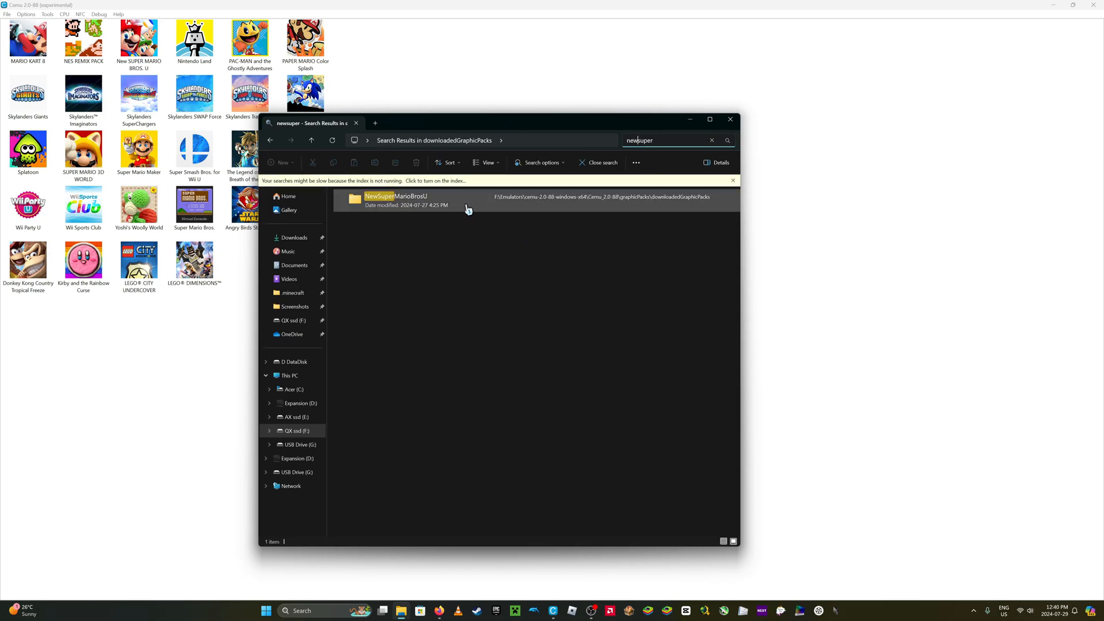
pyautogui.doubleClick(397, 197)
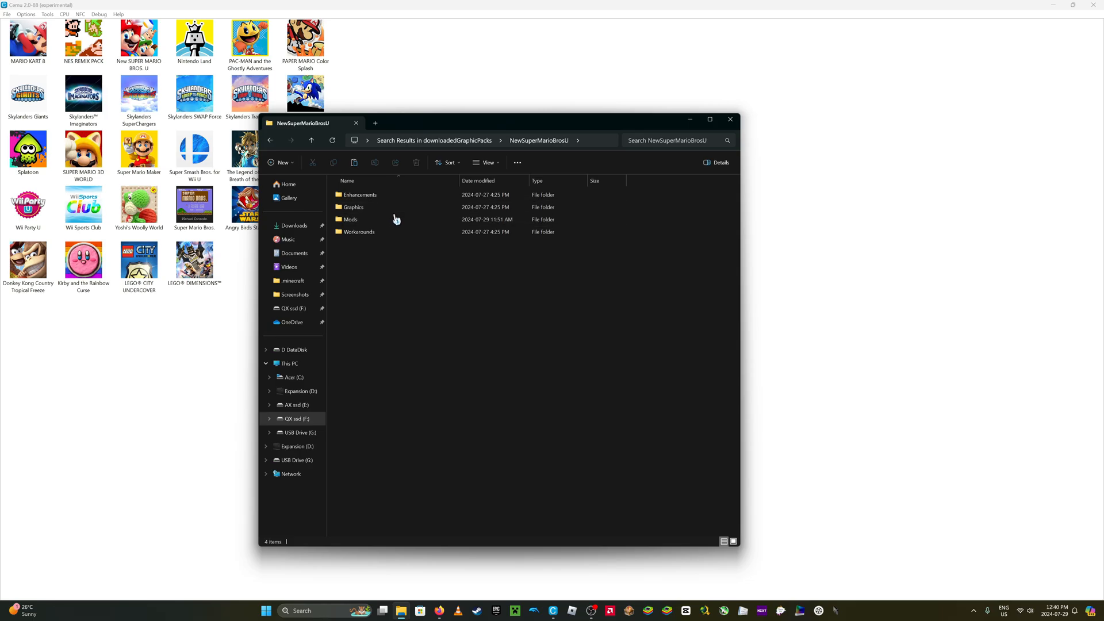
pyautogui.doubleClick(350, 219)
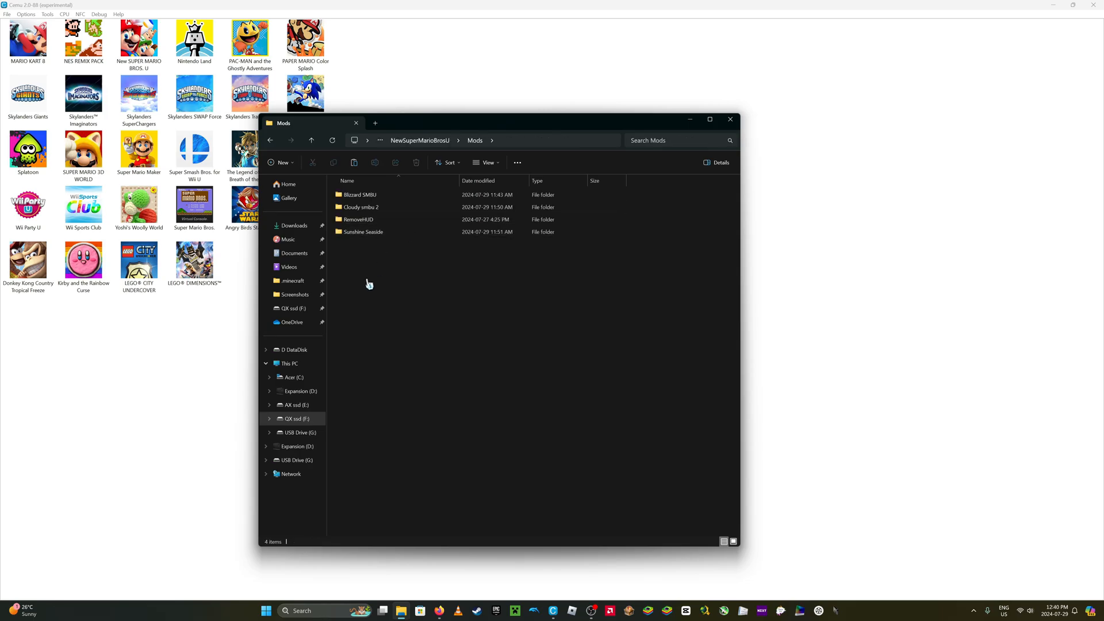
# Look over the existing mod folders and open a second File Explorer tab.
pyautogui.click(371, 219)
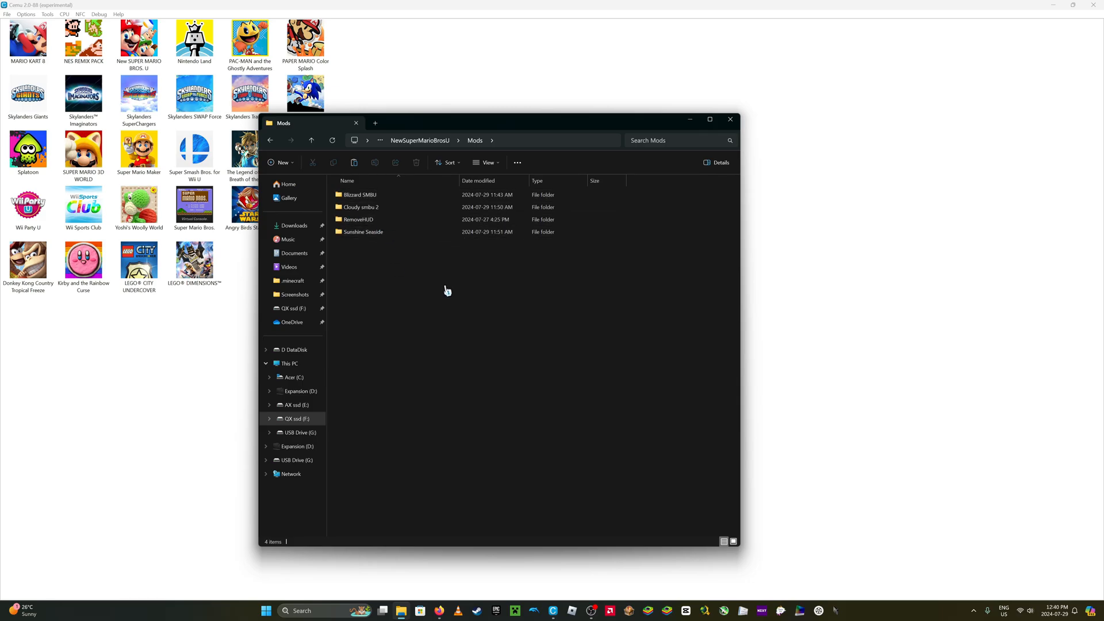
pyautogui.click(358, 194)
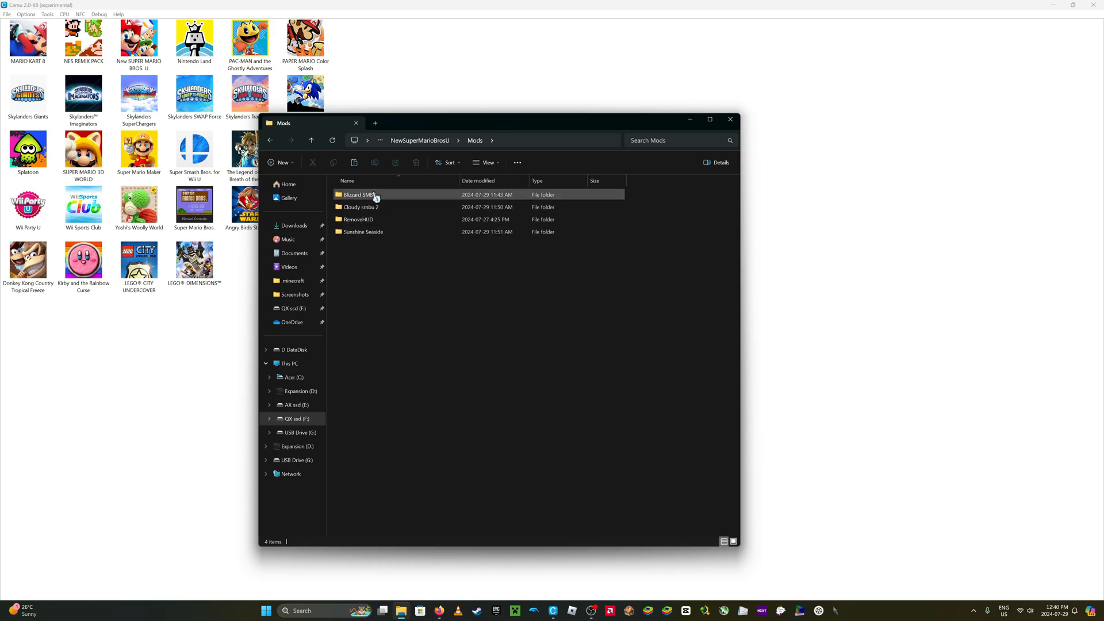
pyautogui.click(361, 207)
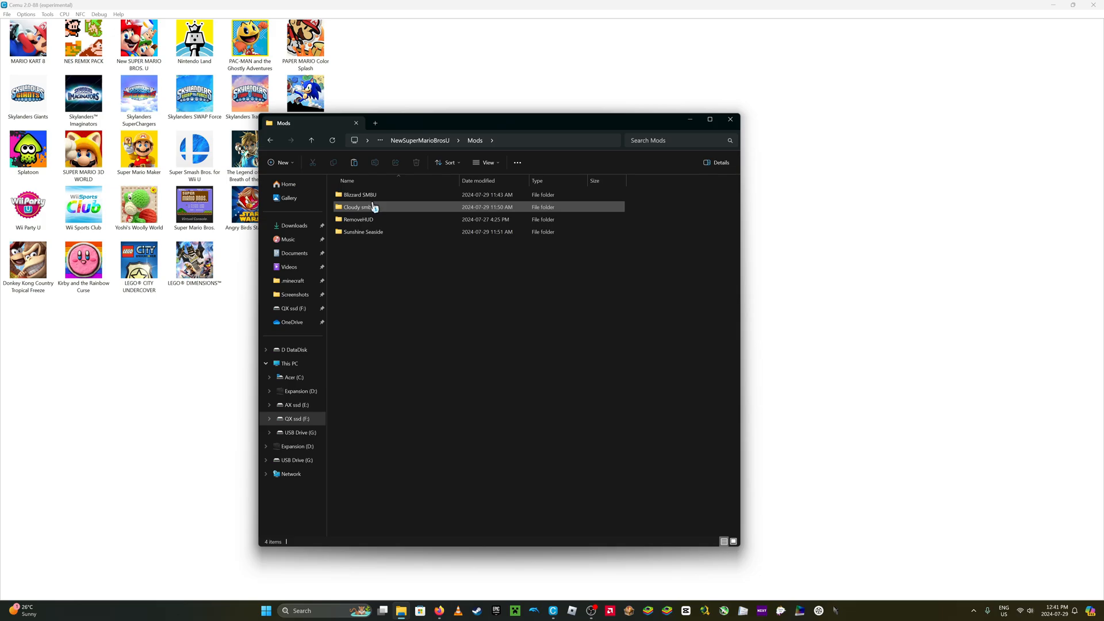
pyautogui.moveTo(376, 207)
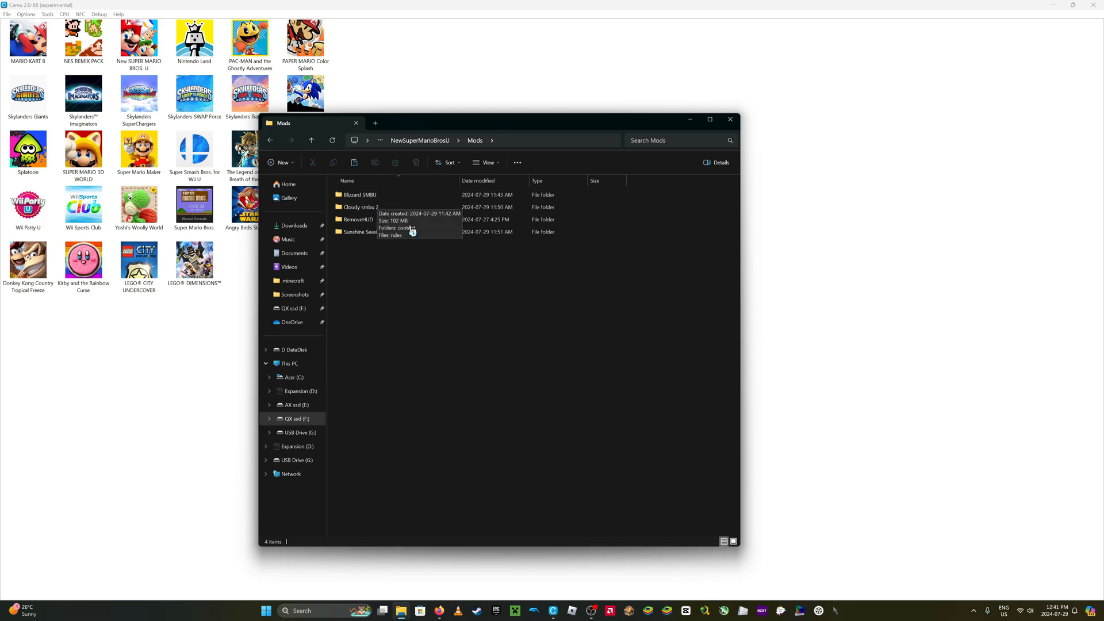
pyautogui.click(478, 123)
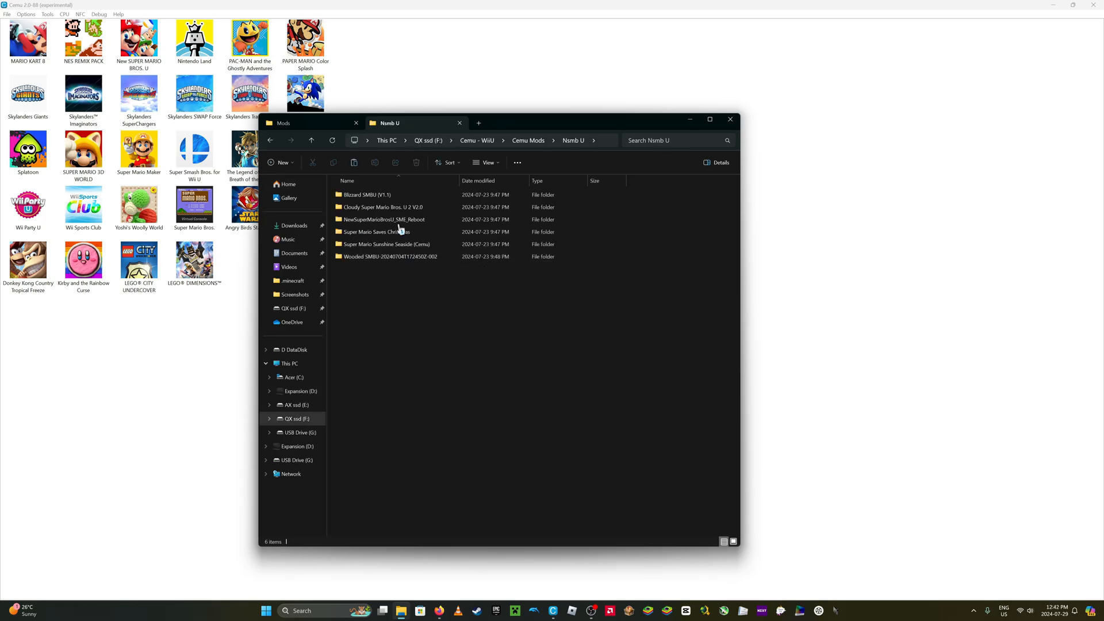
pyautogui.moveTo(429, 256)
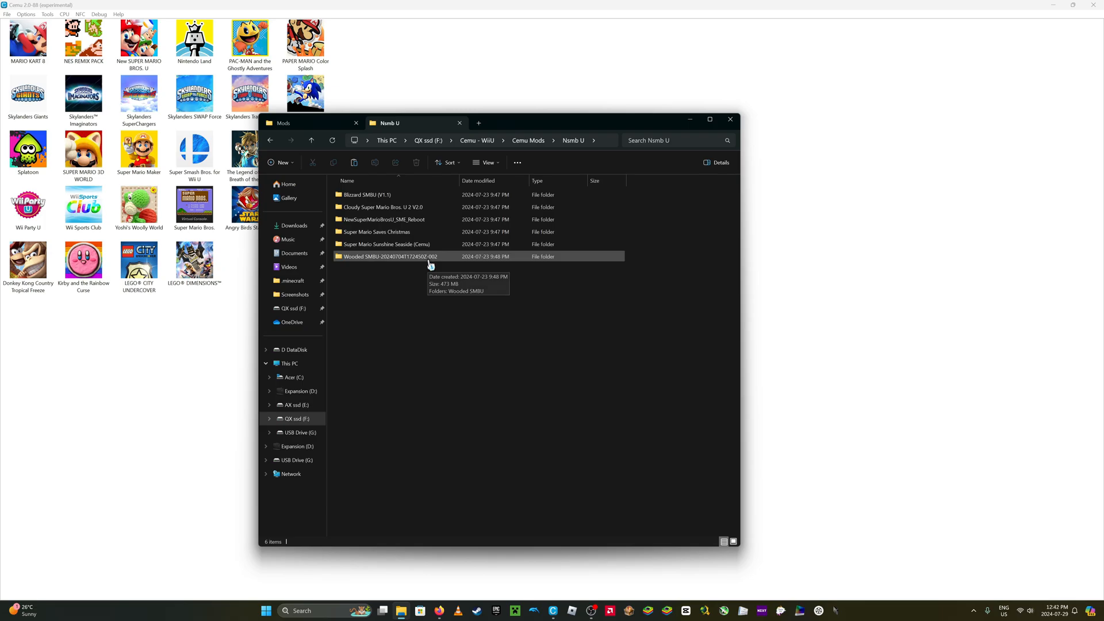
# Open the downloaded Wooded SMBU mod, select its Content folder, and return to Mods.
pyautogui.doubleClick(391, 255)
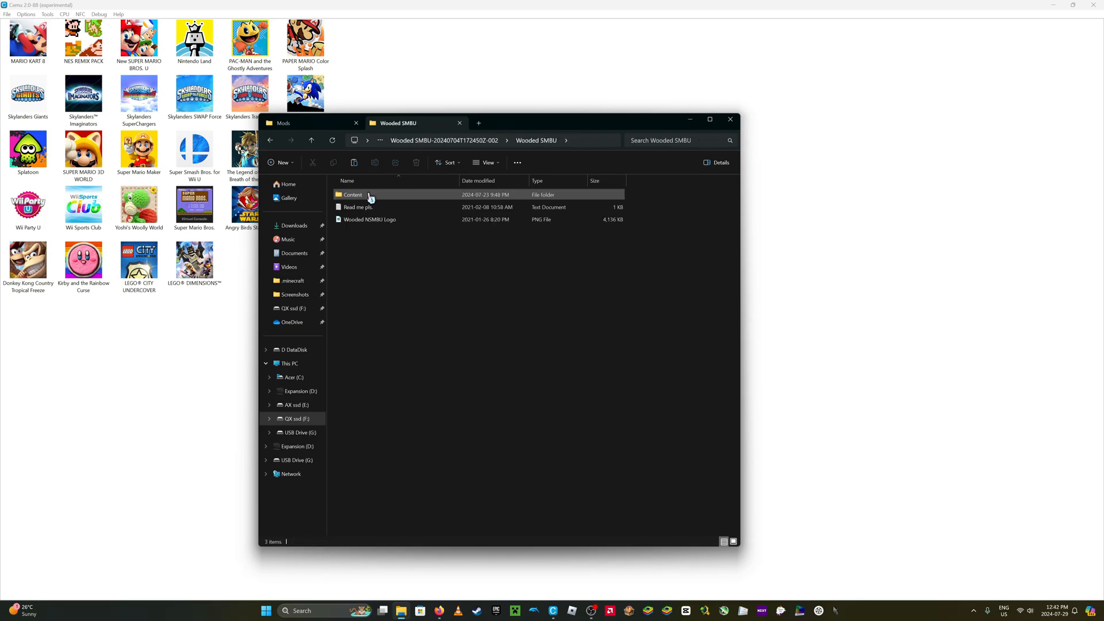
pyautogui.click(351, 194)
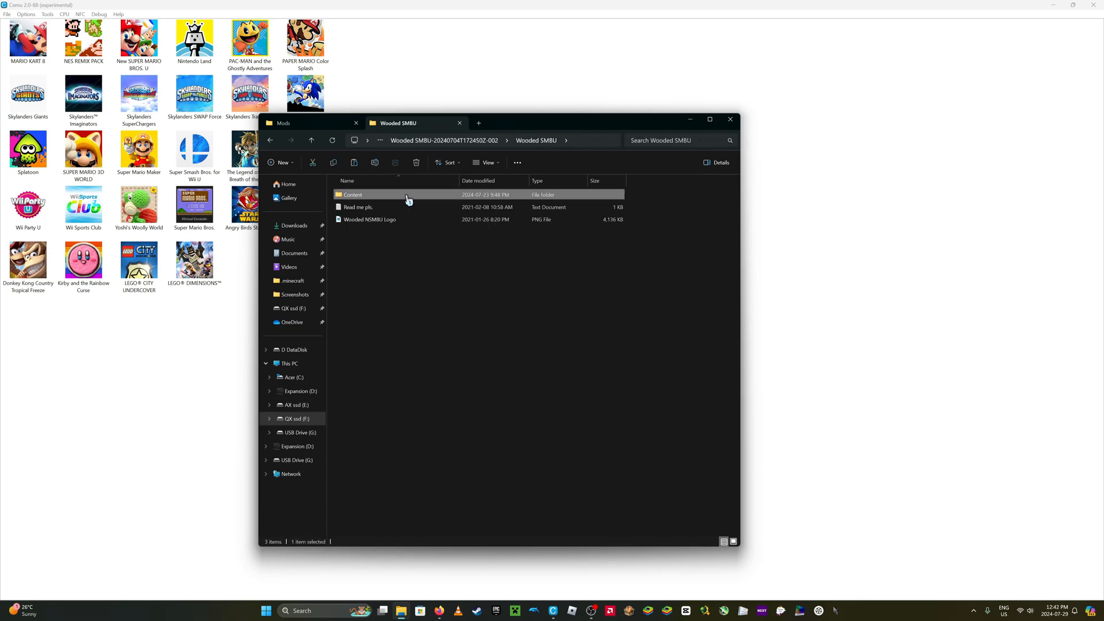
pyautogui.moveTo(399, 198)
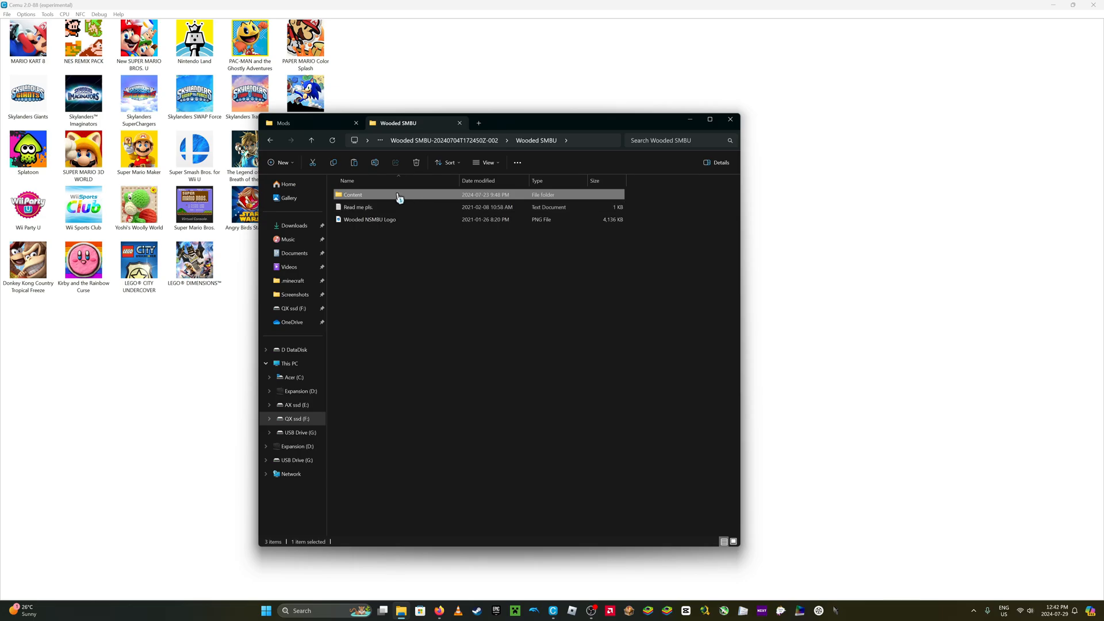
pyautogui.moveTo(397, 194)
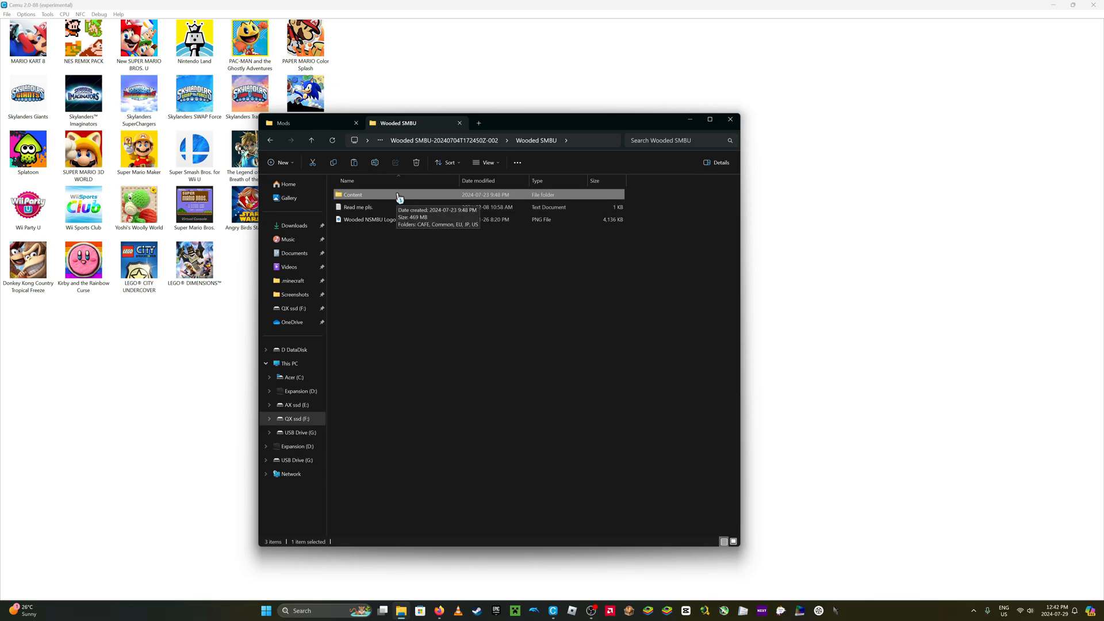
pyautogui.moveTo(375, 202)
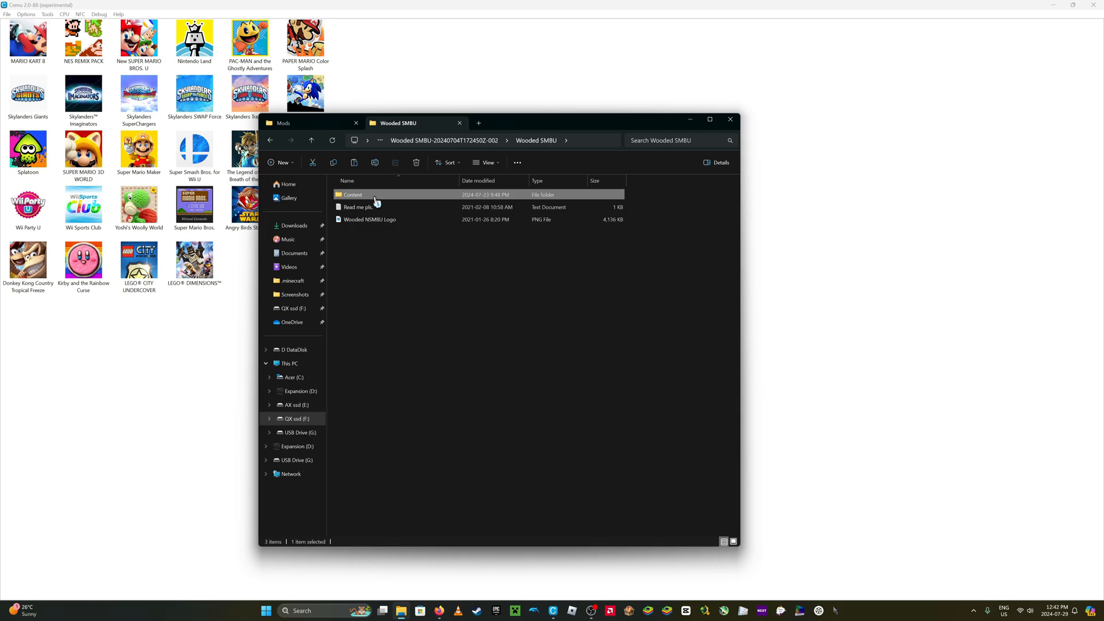
pyautogui.click(282, 122)
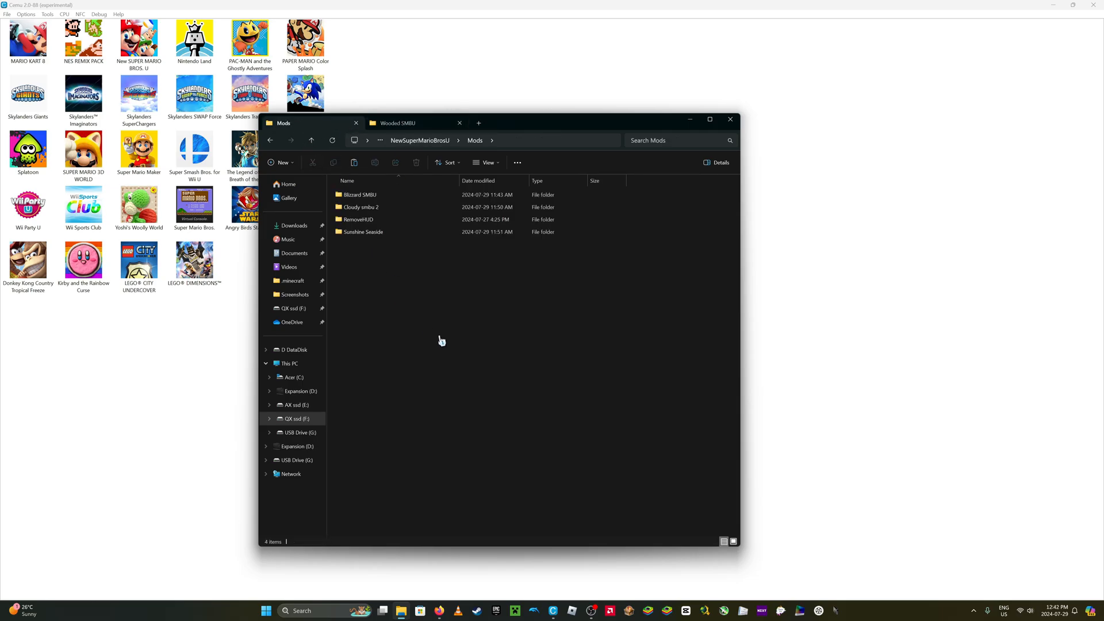
# Create a 'Wooded SMBU' folder in Mods and move the mod's Content folder into it.
pyautogui.rightClick(442, 340)
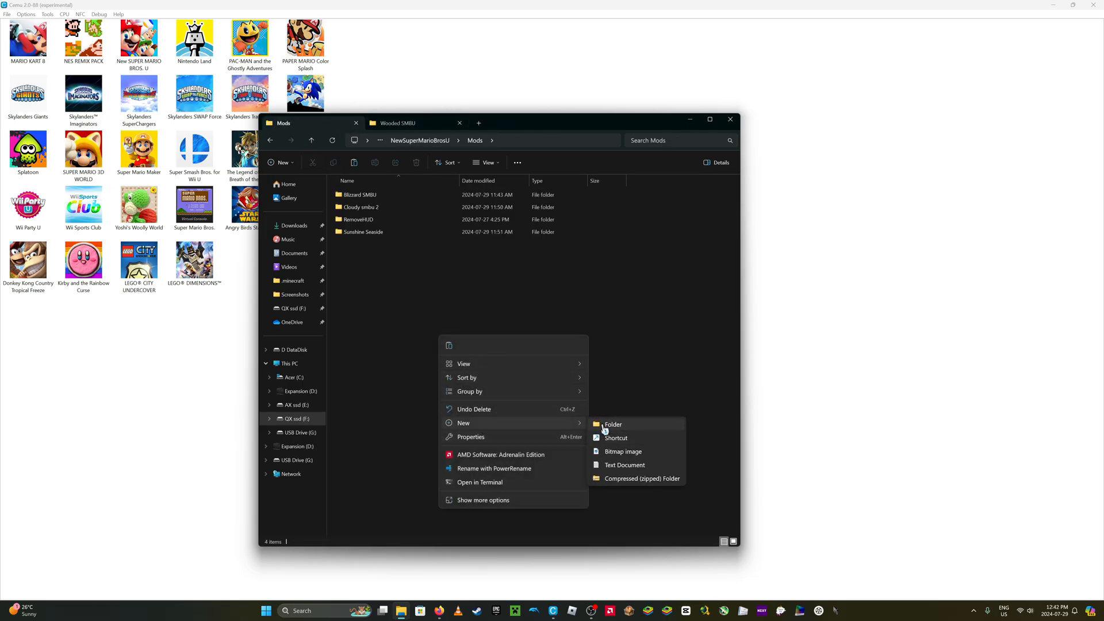
pyautogui.click(613, 424)
pyautogui.write('Wooded SMBU')
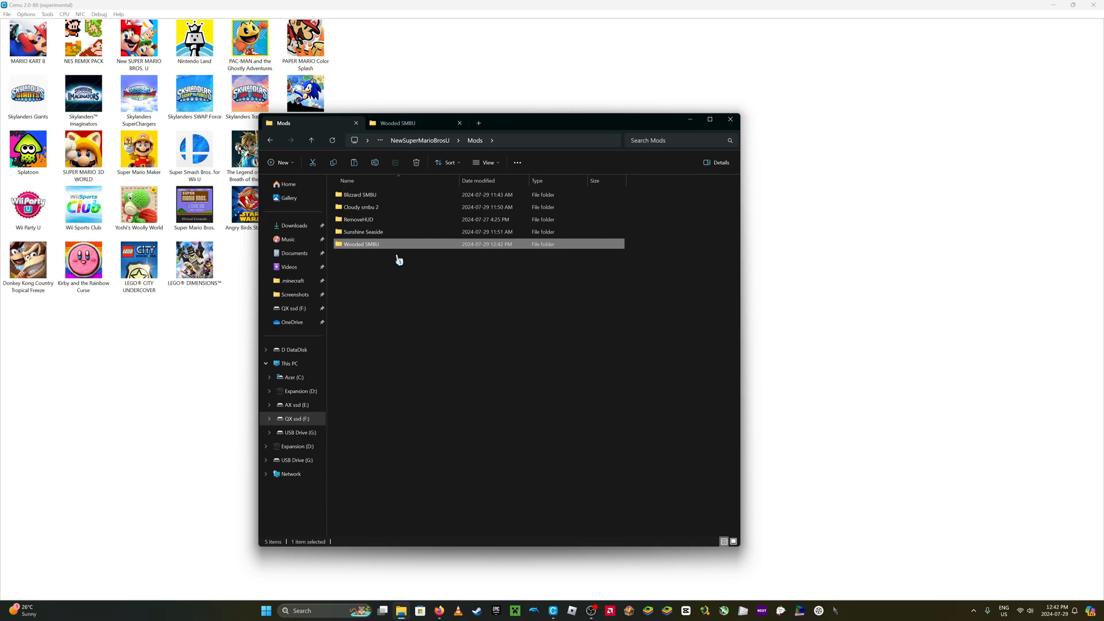
pyautogui.doubleClick(361, 244)
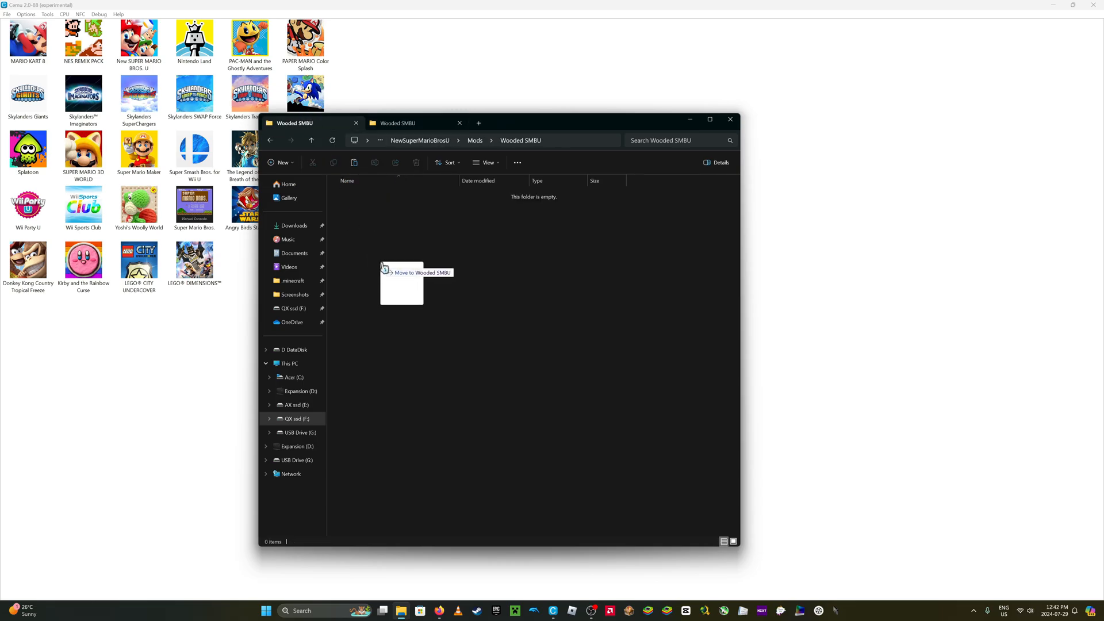
pyautogui.moveTo(401, 281); pyautogui.dragTo(479, 194)
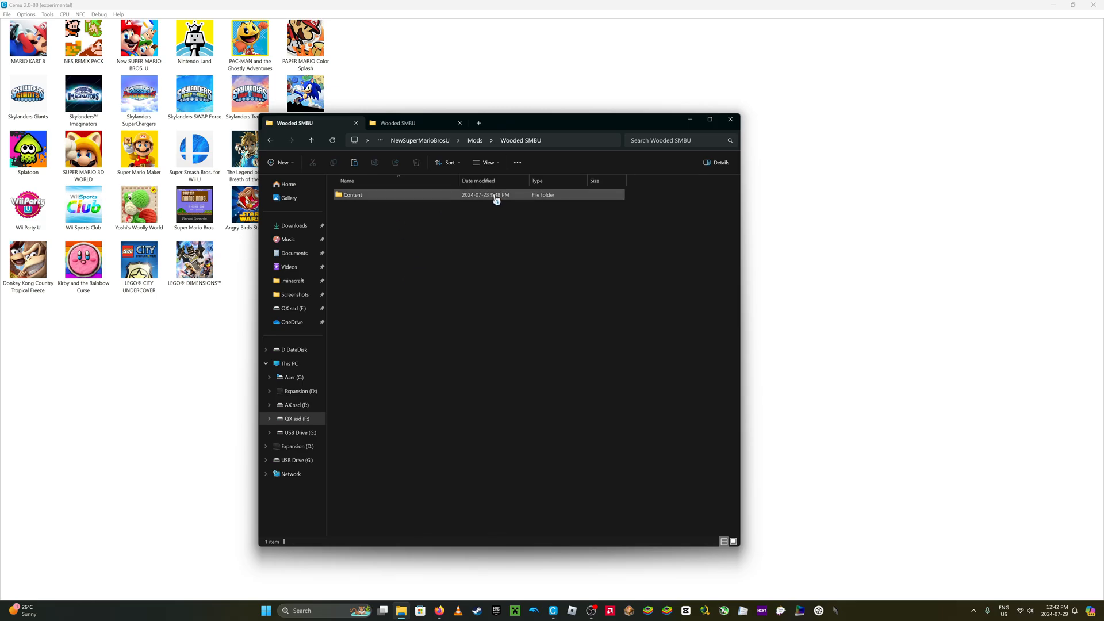
pyautogui.click(311, 140)
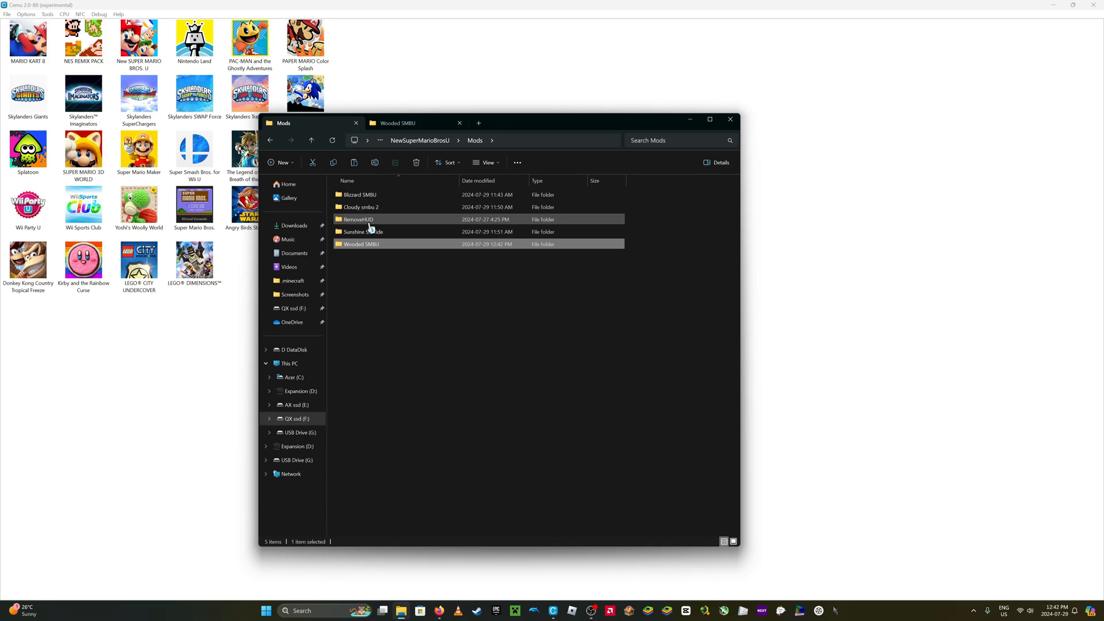
# Copy rules.txt from the RemoveHUD mod into the Wooded SMBU folder.
pyautogui.doubleClick(357, 219)
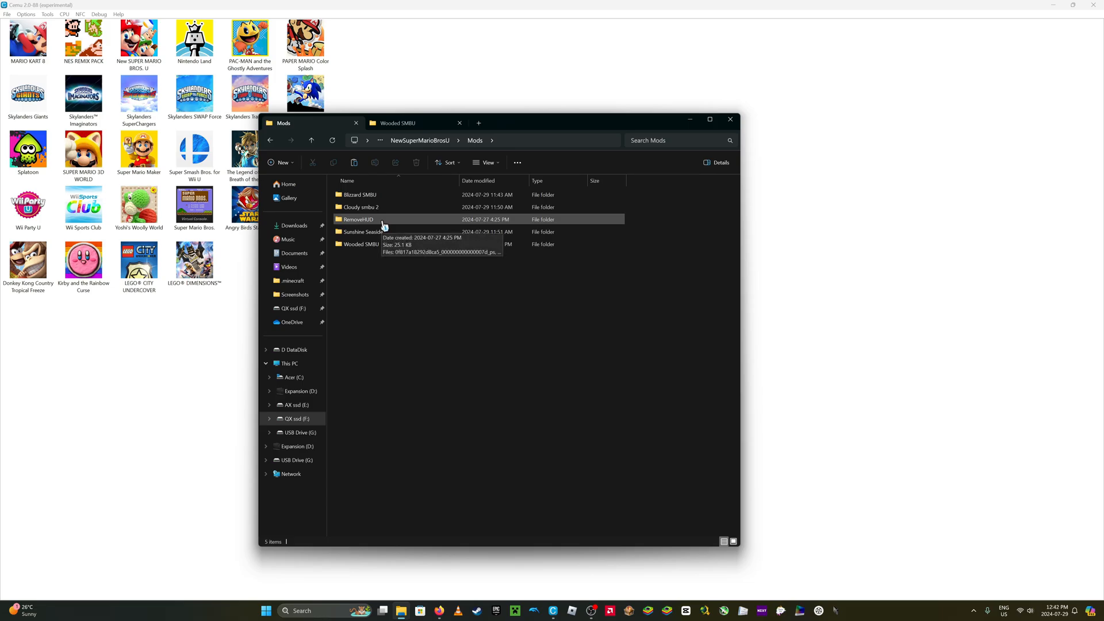
pyautogui.doubleClick(358, 219)
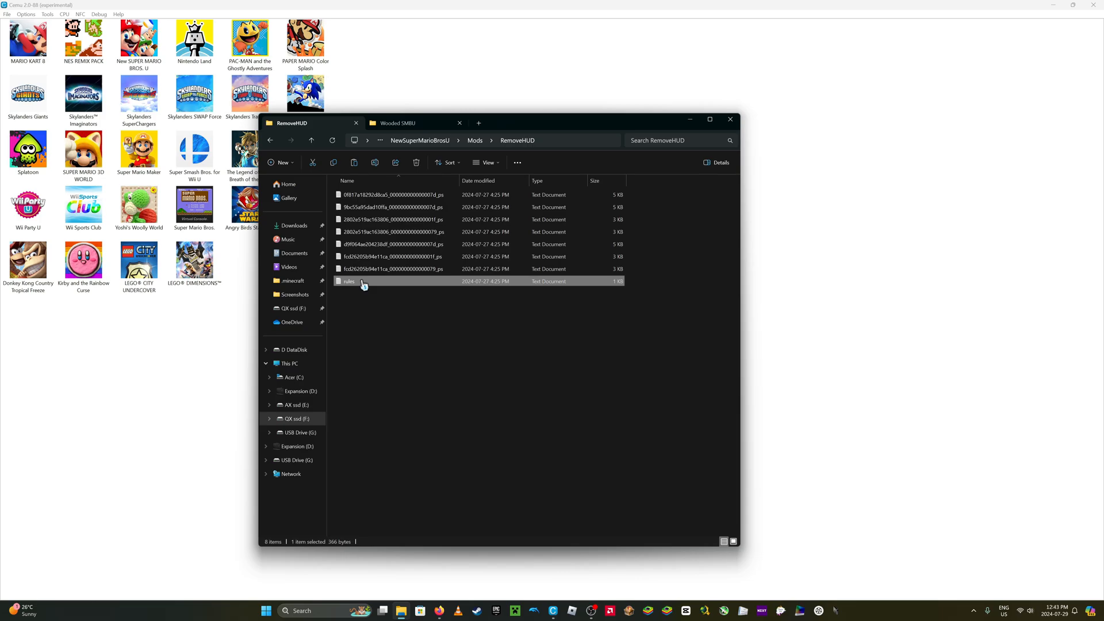
pyautogui.moveTo(554, 291)
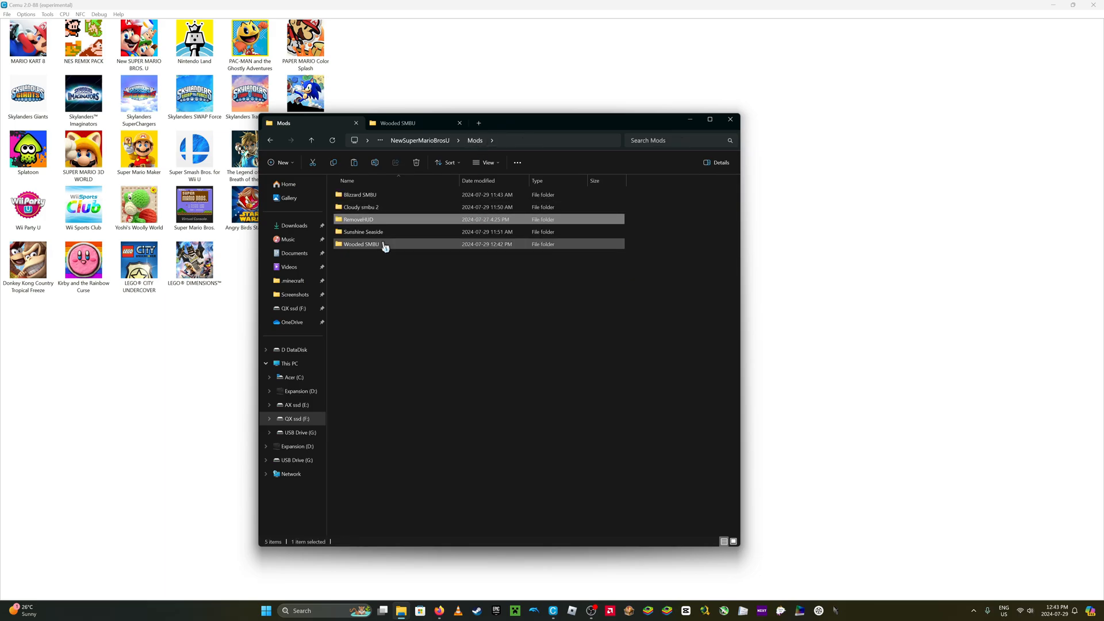
pyautogui.doubleClick(360, 244)
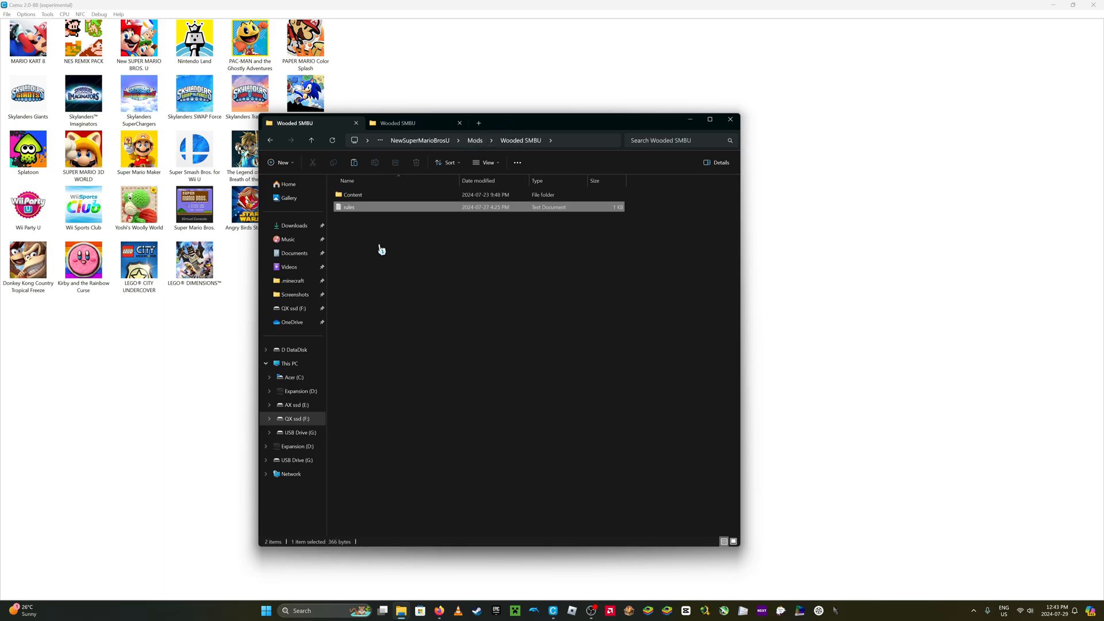
pyautogui.moveTo(358, 211)
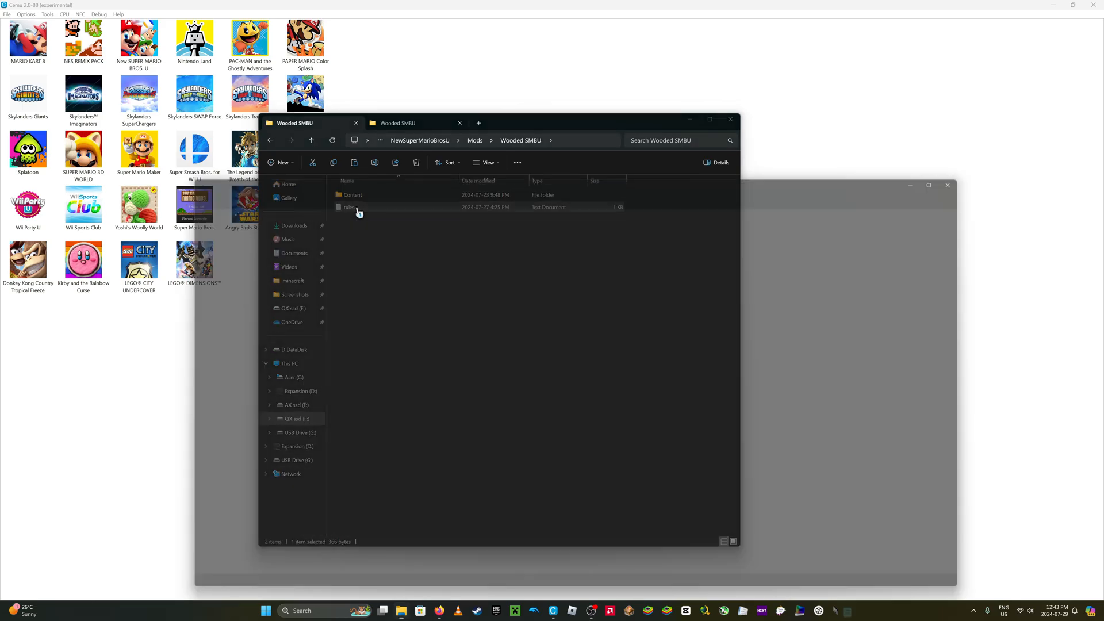
# Open the copied rules.txt and rename the pack from Remove HUD to 'Wooded SMBU'.
pyautogui.doubleClick(349, 207)
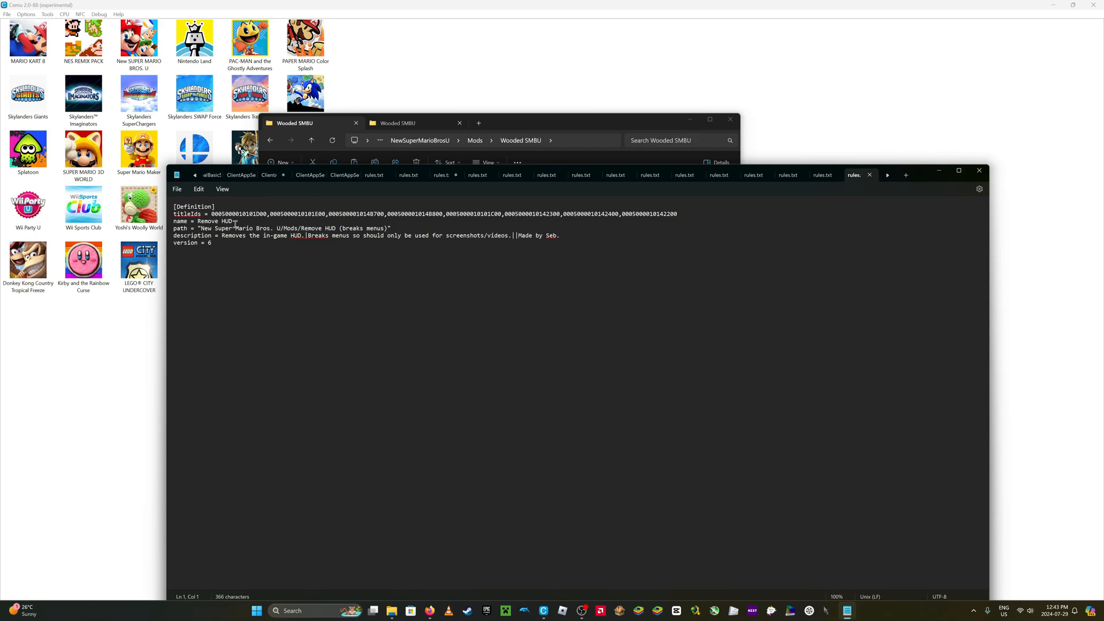
pyautogui.doubleClick(208, 221)
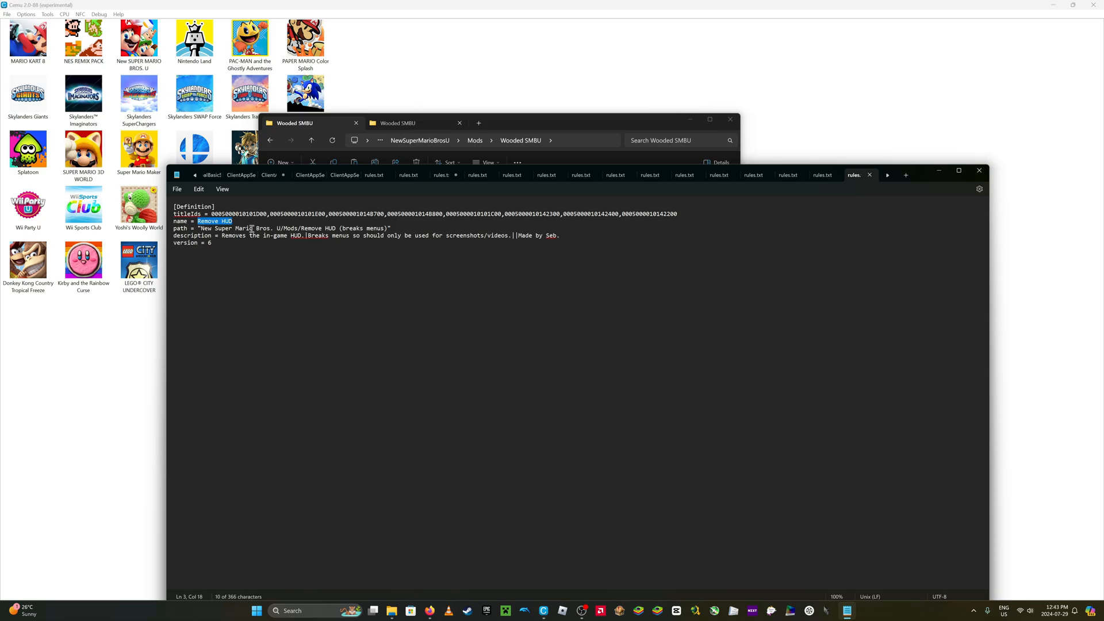
pyautogui.write('Wooded')
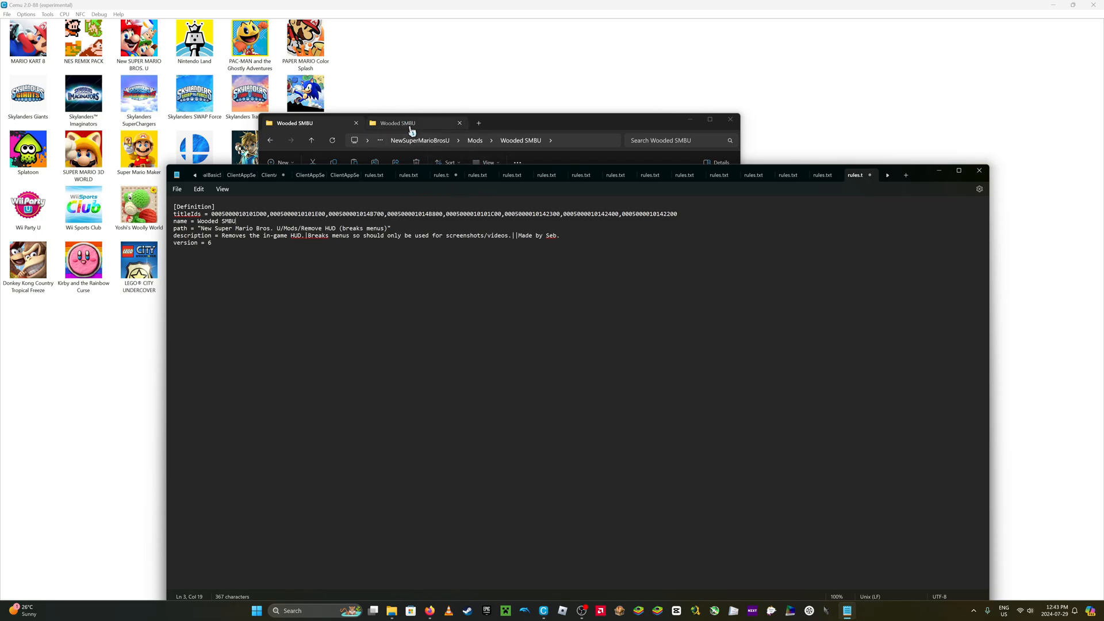
pyautogui.moveTo(411, 123)
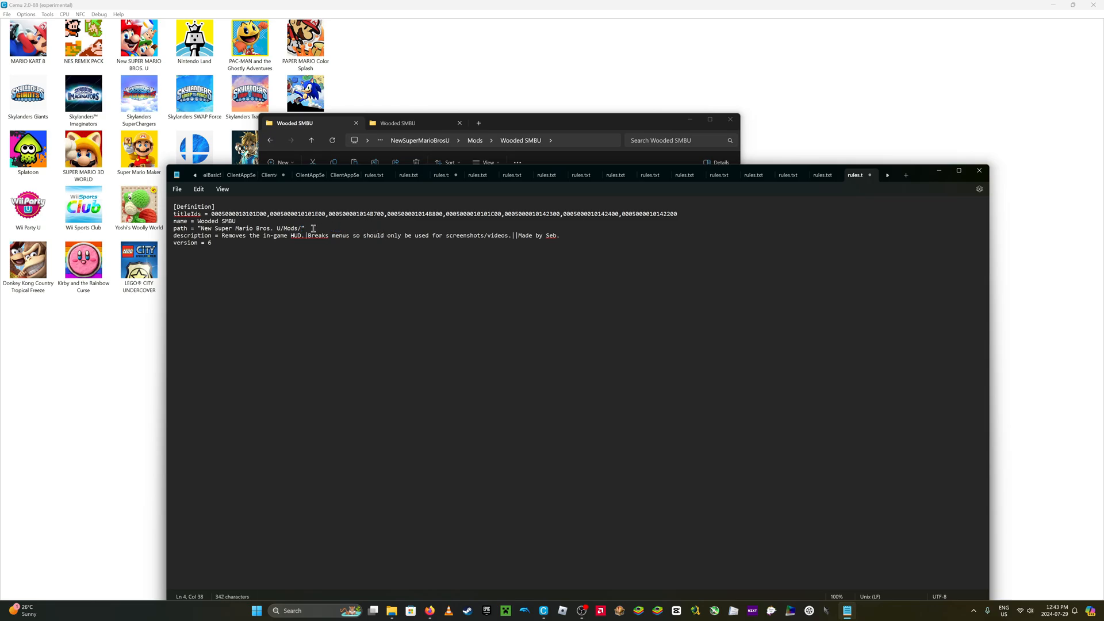
pyautogui.write('Wooded SMBU')
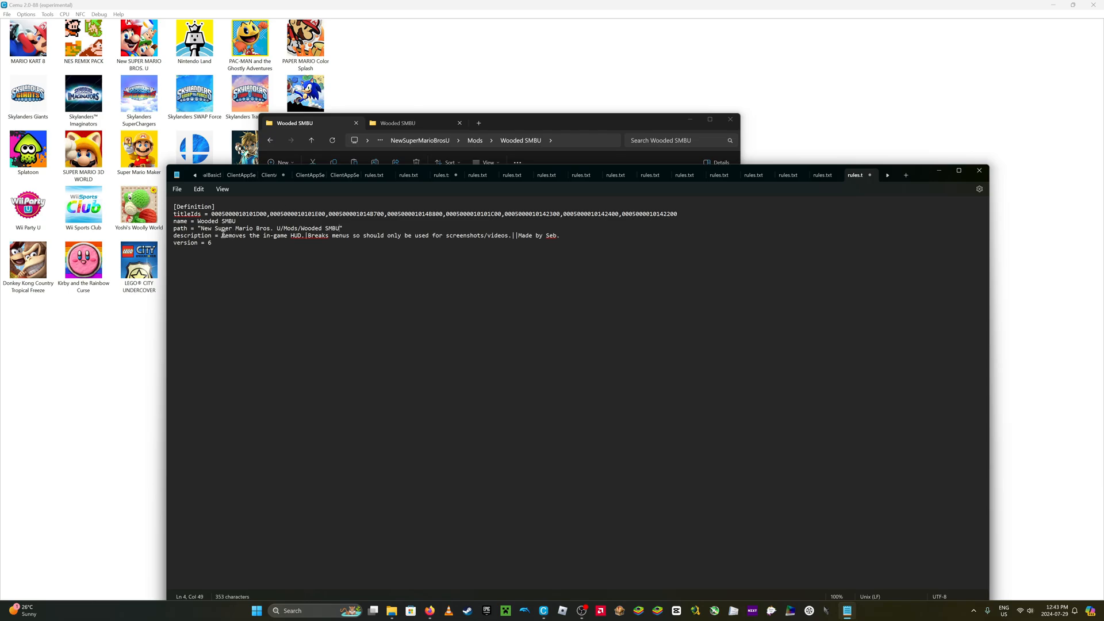
# Replace the description with 'A mod for smbu||Levels||' and remove the credit text.
pyautogui.moveTo(221, 235); pyautogui.dragTo(212, 243)
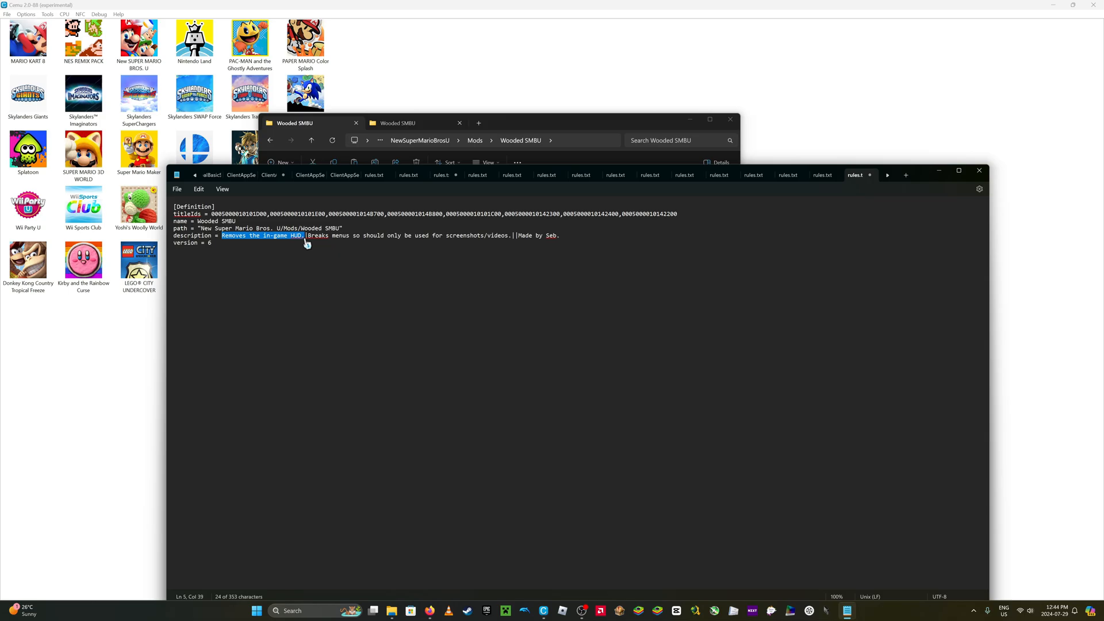
pyautogui.write('A mod for smbu')
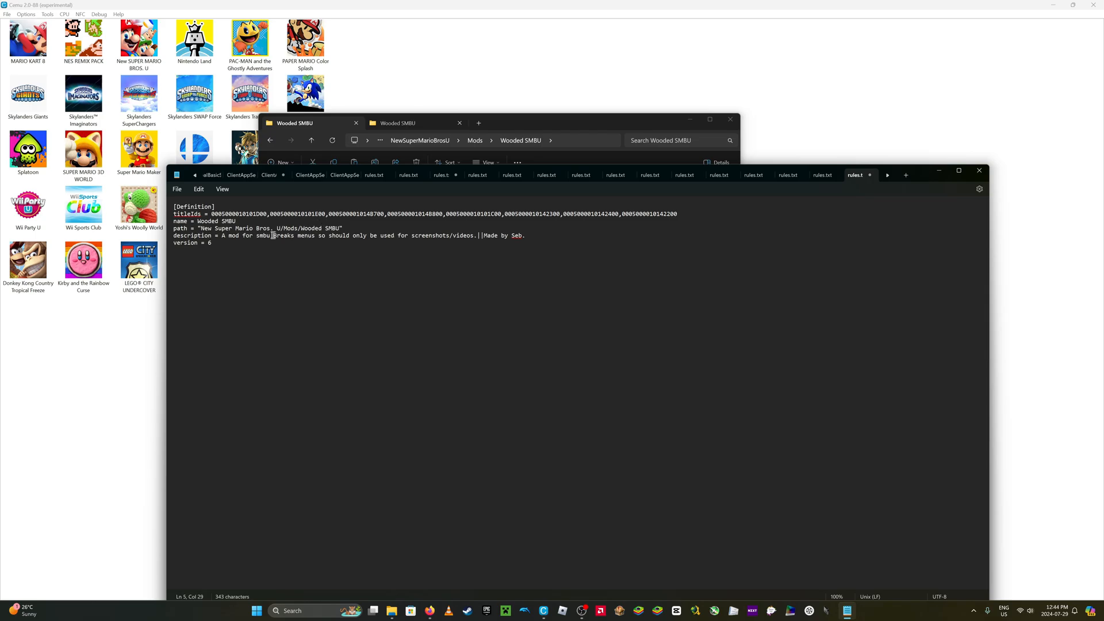
pyautogui.moveTo(273, 235); pyautogui.dragTo(479, 236)
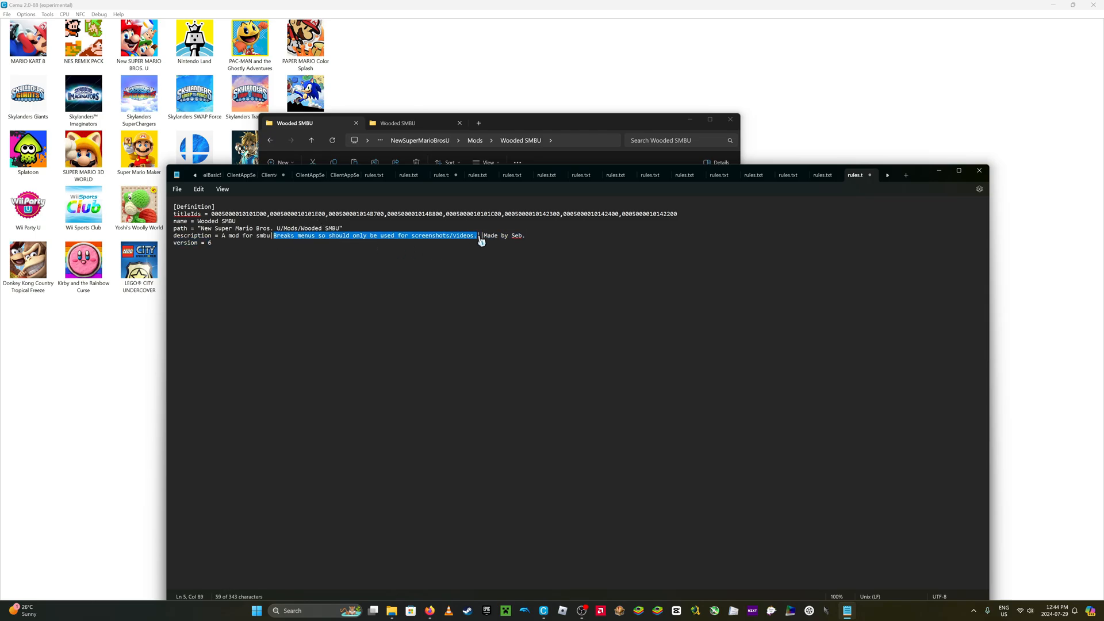
pyautogui.press('Delete')
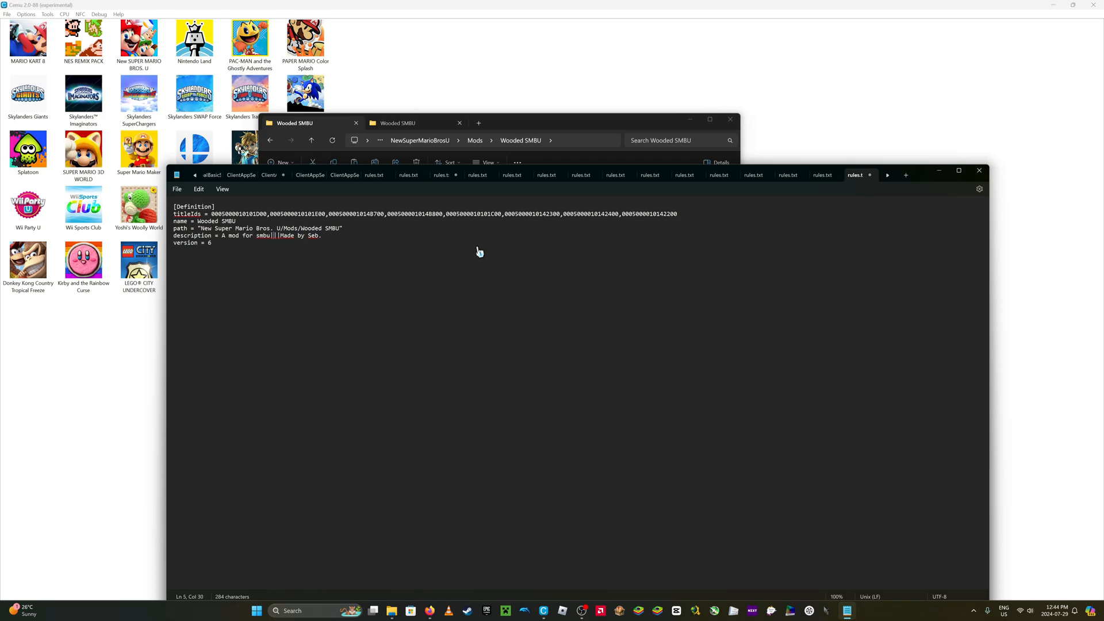
pyautogui.write('Levels')
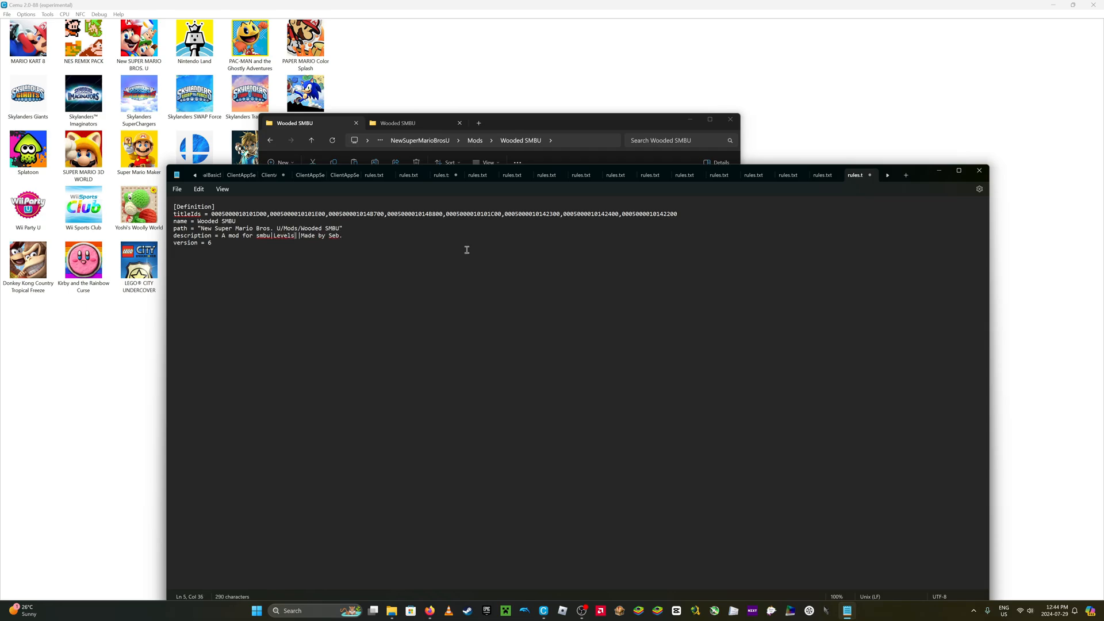
pyautogui.doubleClick(321, 235)
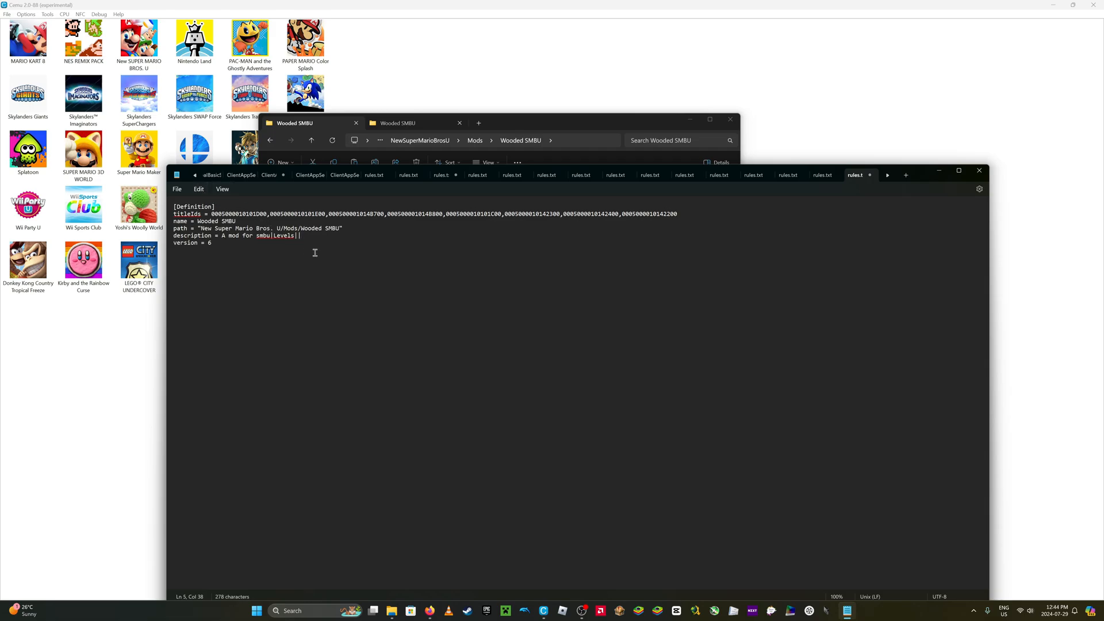
pyautogui.click(177, 189)
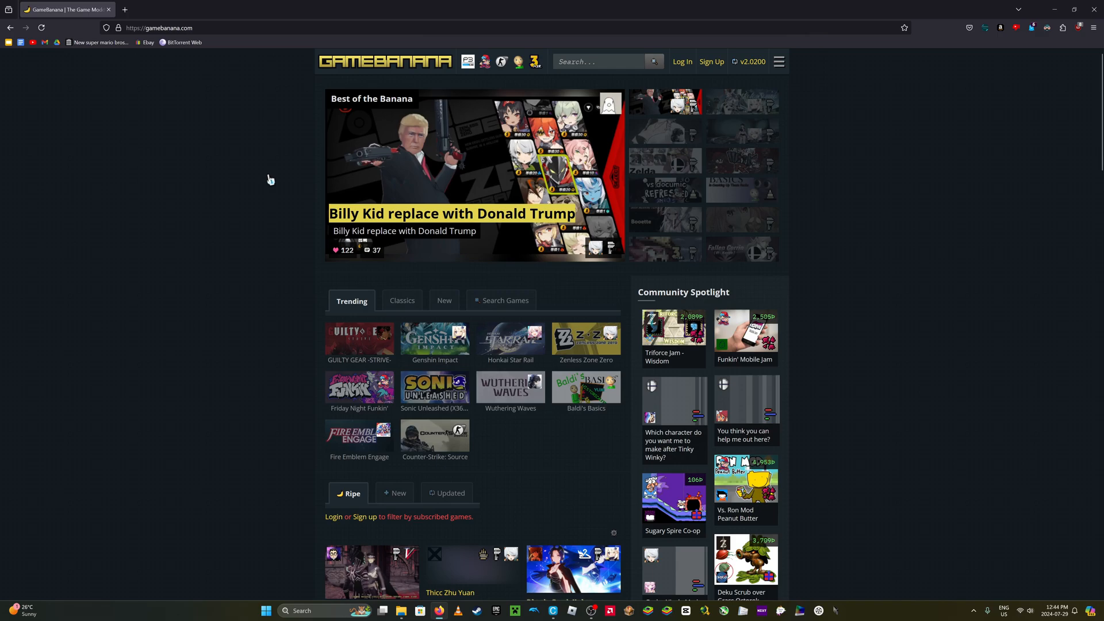
# Search GameBanana for Mario Kart 8 mods and download the R.O.B. mod archive.
pyautogui.click(601, 62)
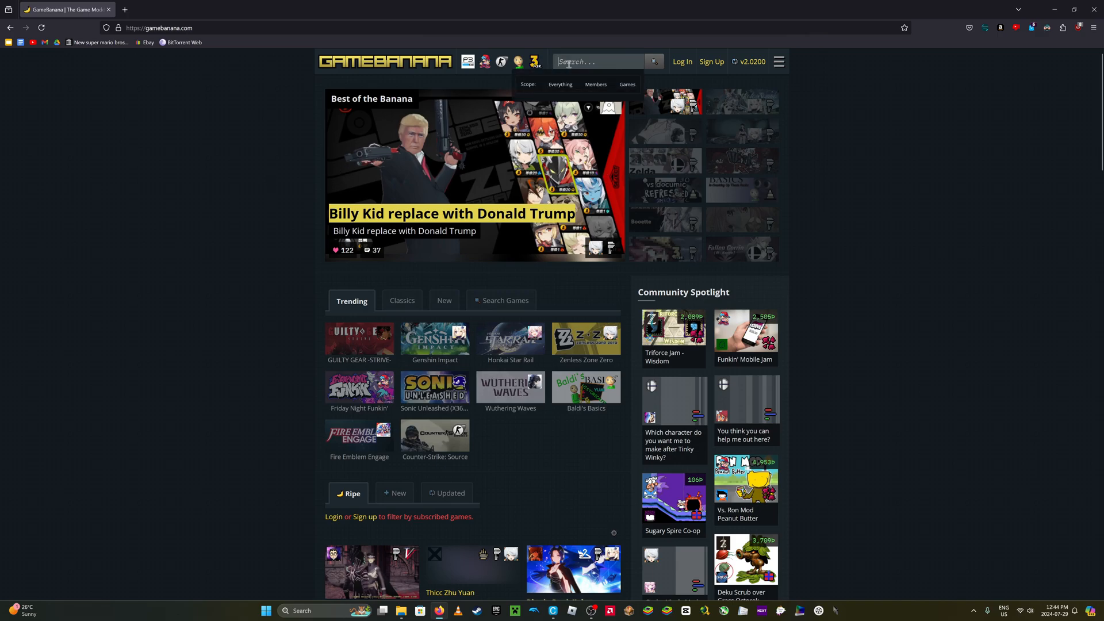
pyautogui.write('mario kart 8')
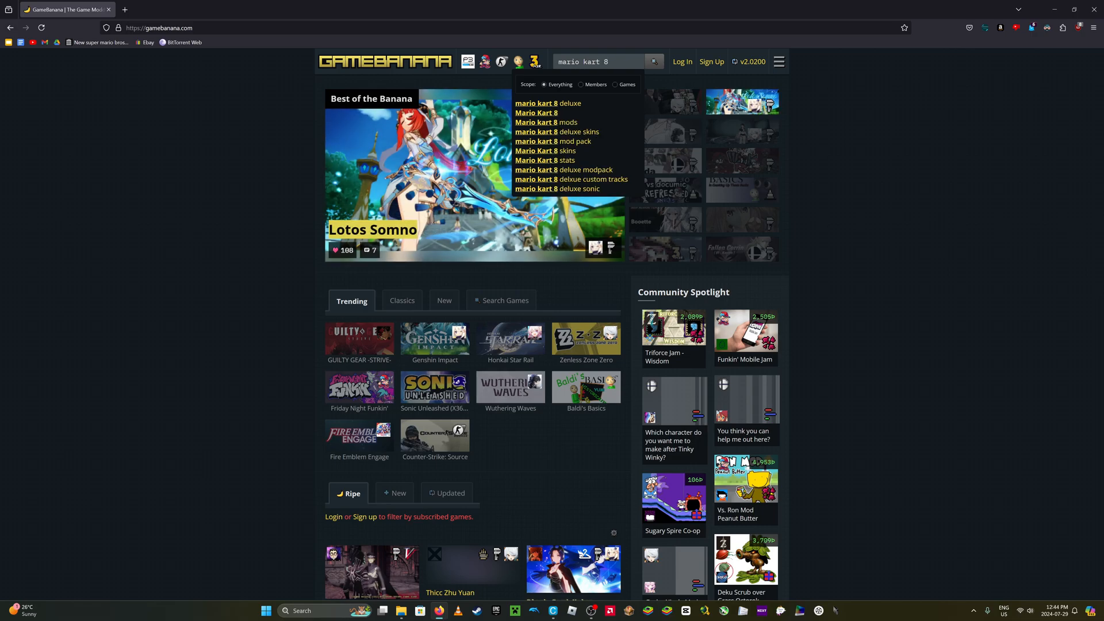
pyautogui.moveTo(546, 122)
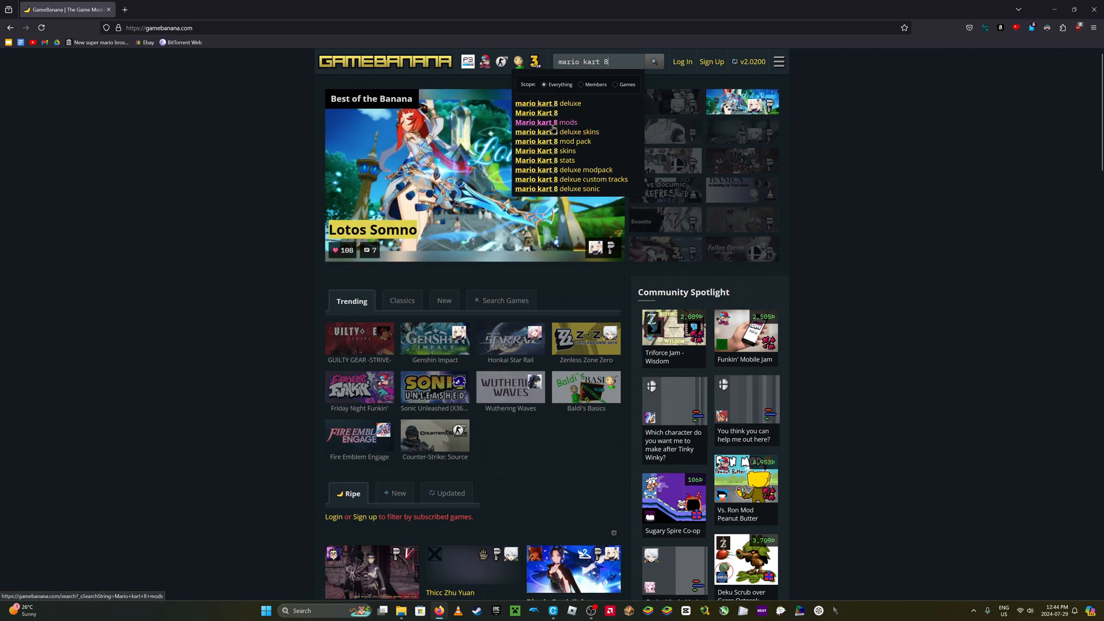
pyautogui.click(546, 122)
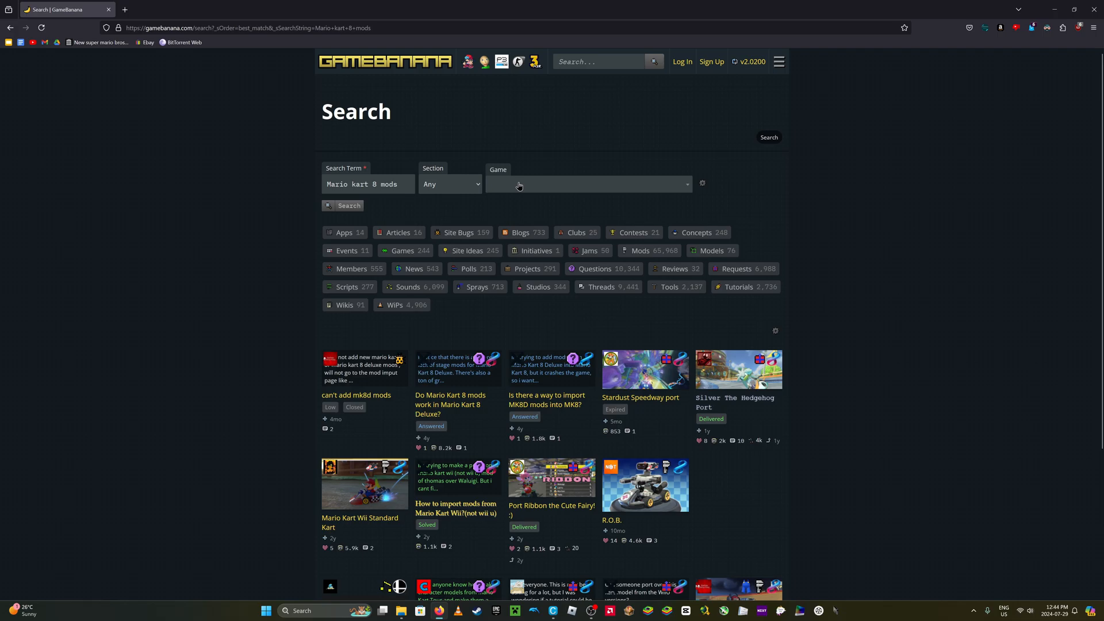
pyautogui.click(449, 184)
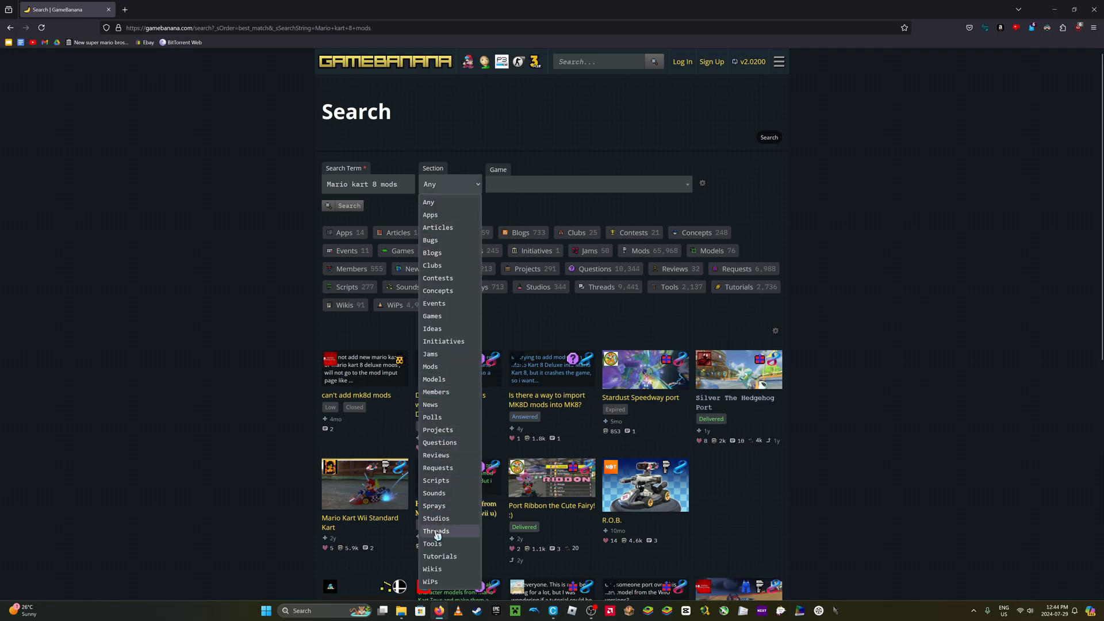
pyautogui.click(429, 366)
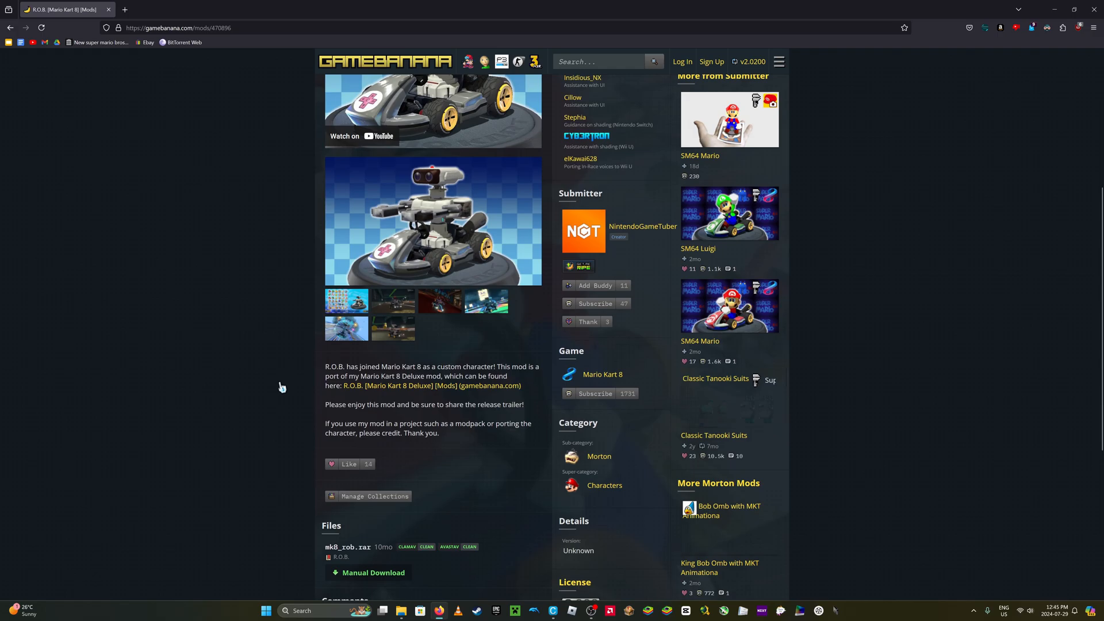
pyautogui.click(373, 573)
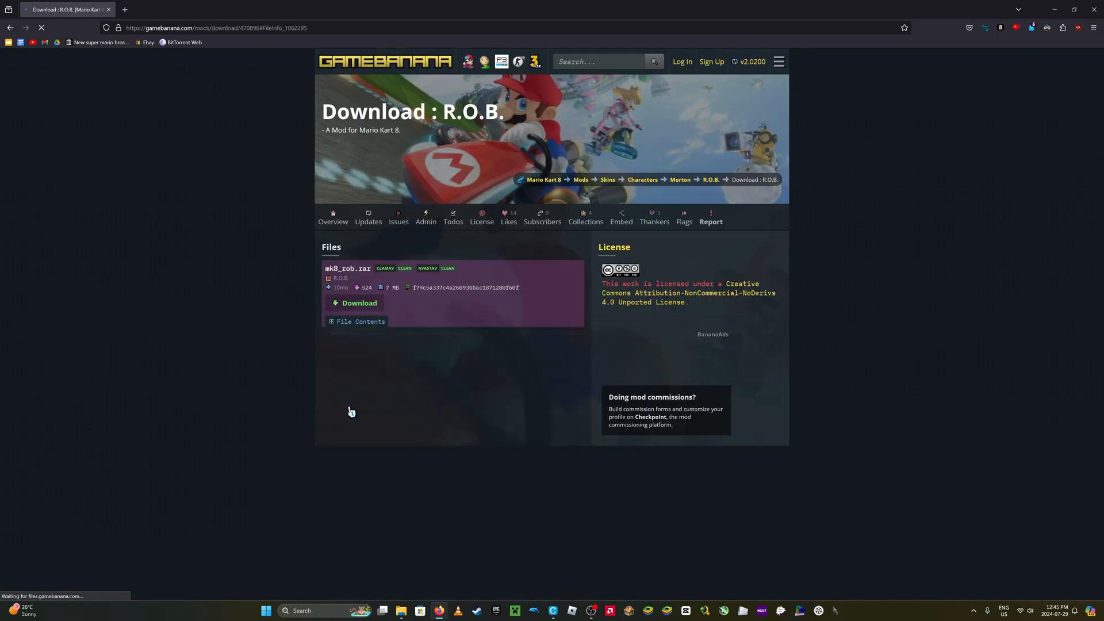
pyautogui.click(358, 303)
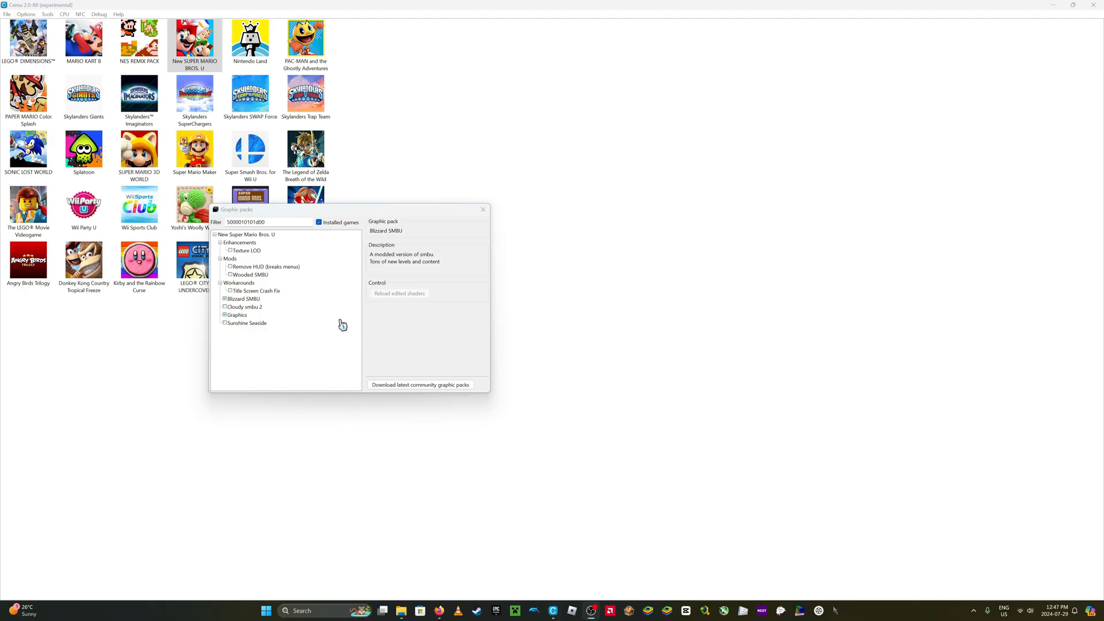
pyautogui.moveTo(289, 275)
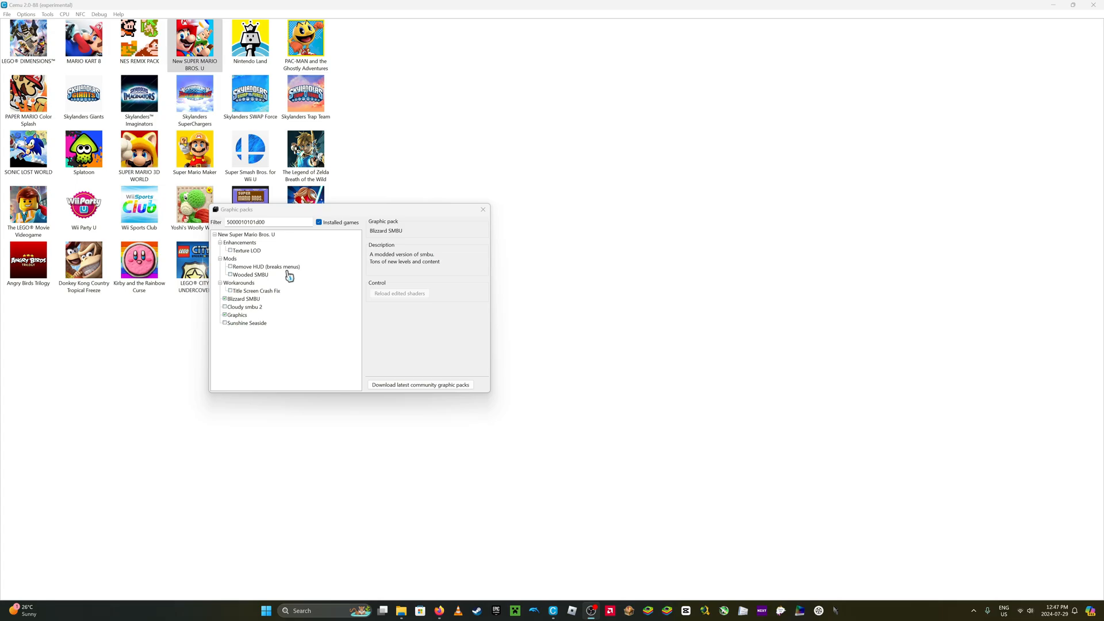
# View the Wooded SMBU, Sunshine Seaside and Blizzard SMBU pack details, then close the manager.
pyautogui.click(250, 275)
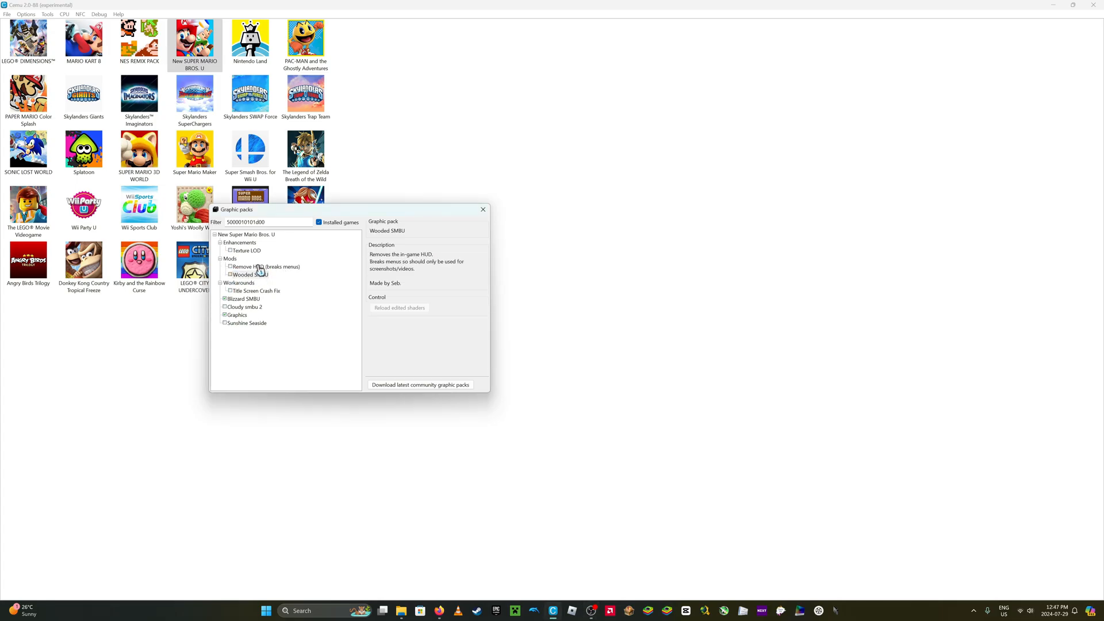
pyautogui.click(247, 322)
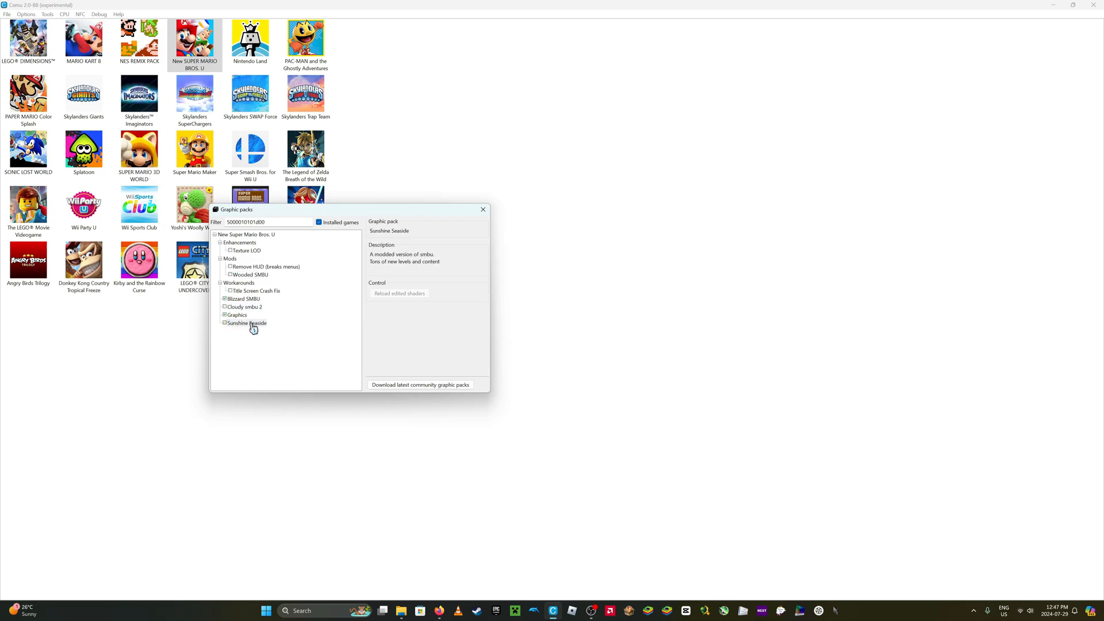
pyautogui.click(251, 275)
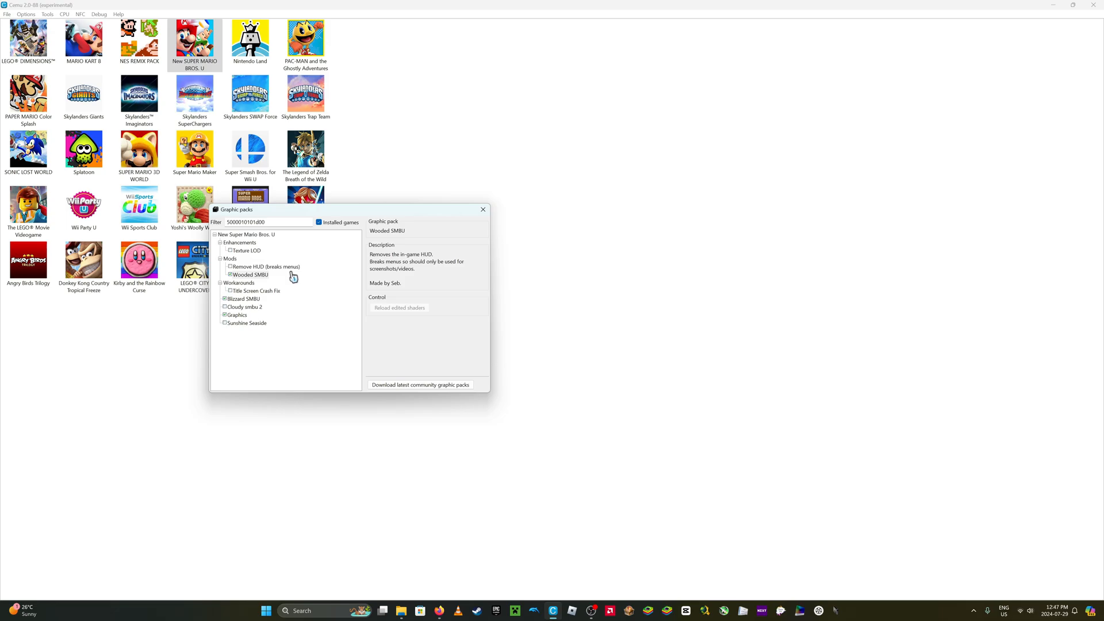
pyautogui.click(244, 298)
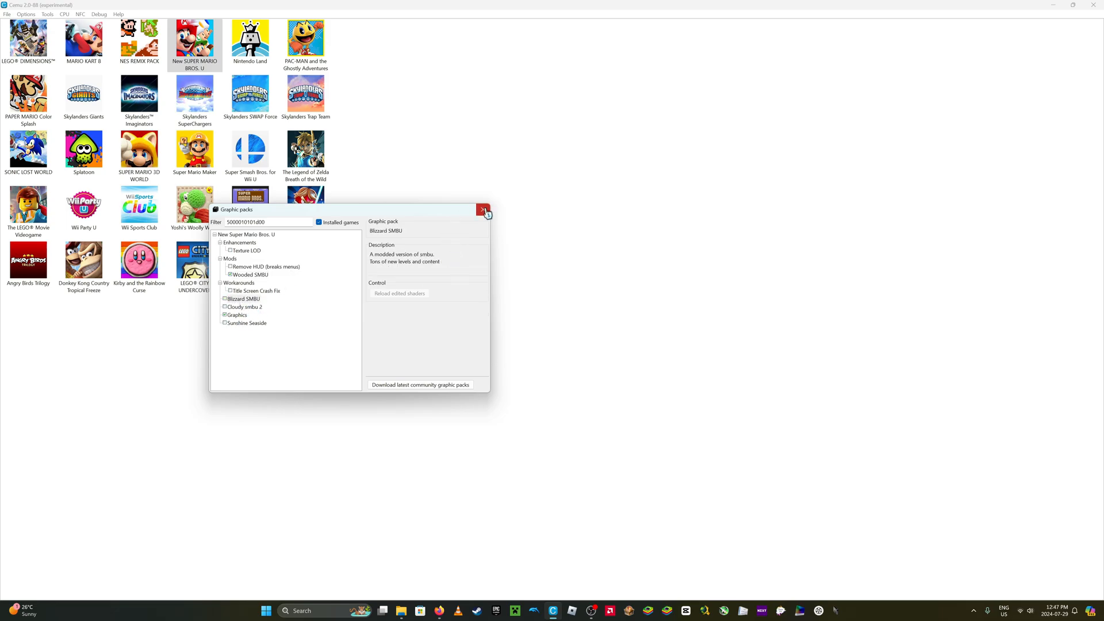
pyautogui.click(483, 210)
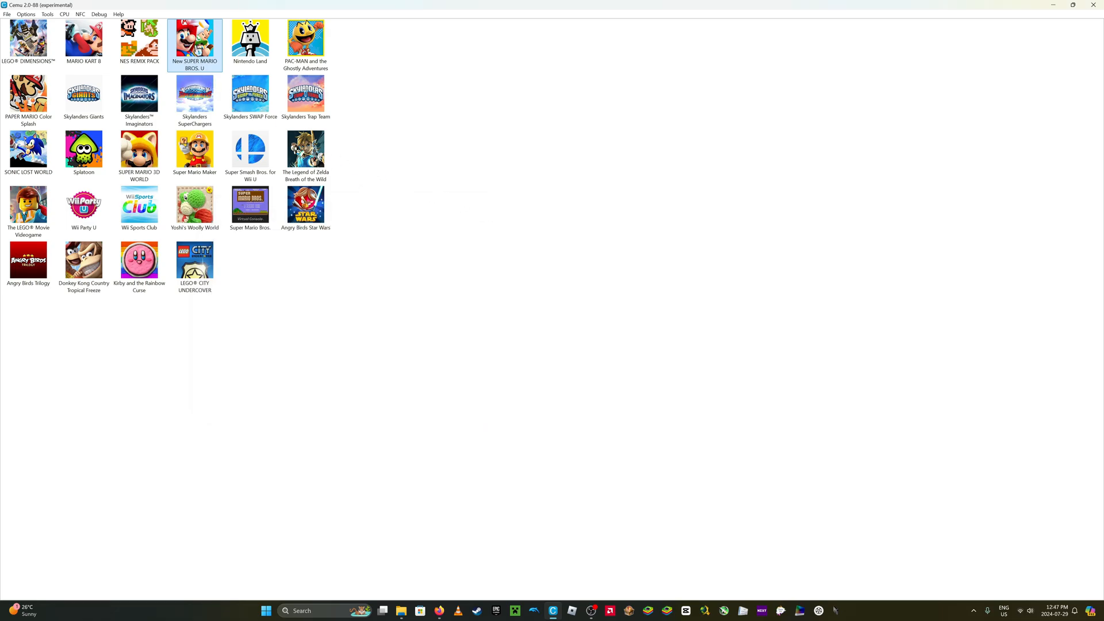
# Launch New Super Mario Bros. U, activate SpotPass and dismiss its confirmation.
pyautogui.doubleClick(194, 38)
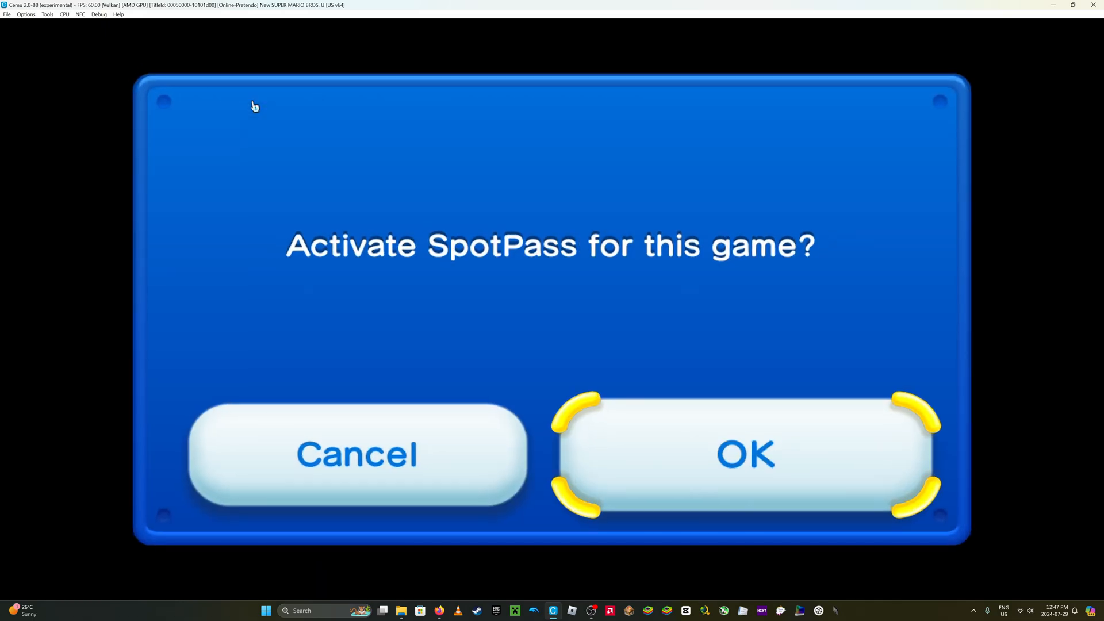
pyautogui.click(744, 454)
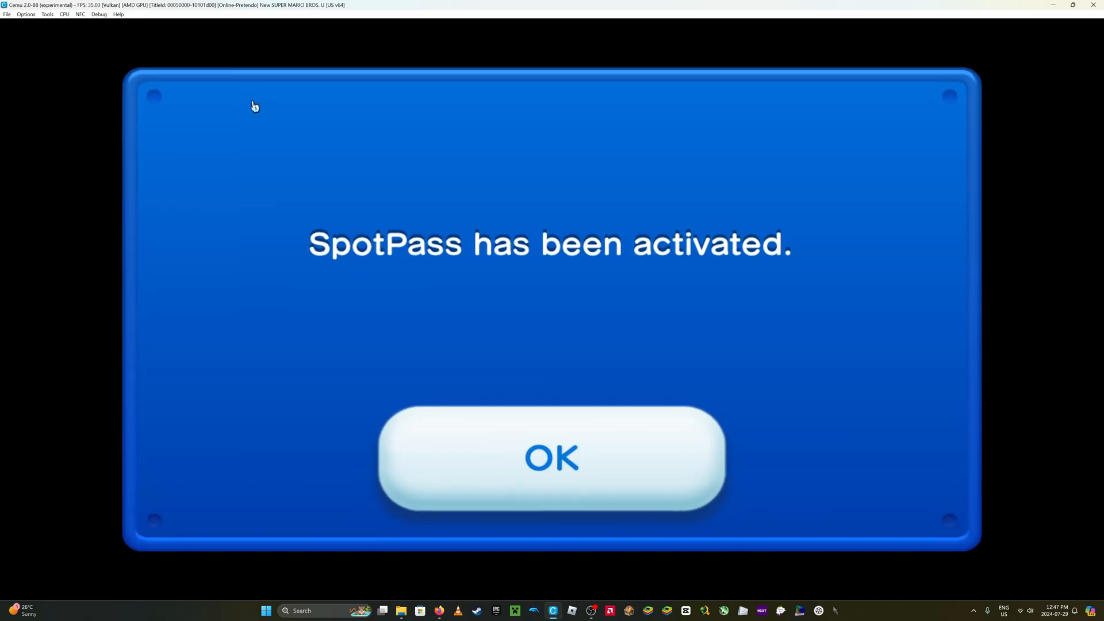
pyautogui.click(551, 458)
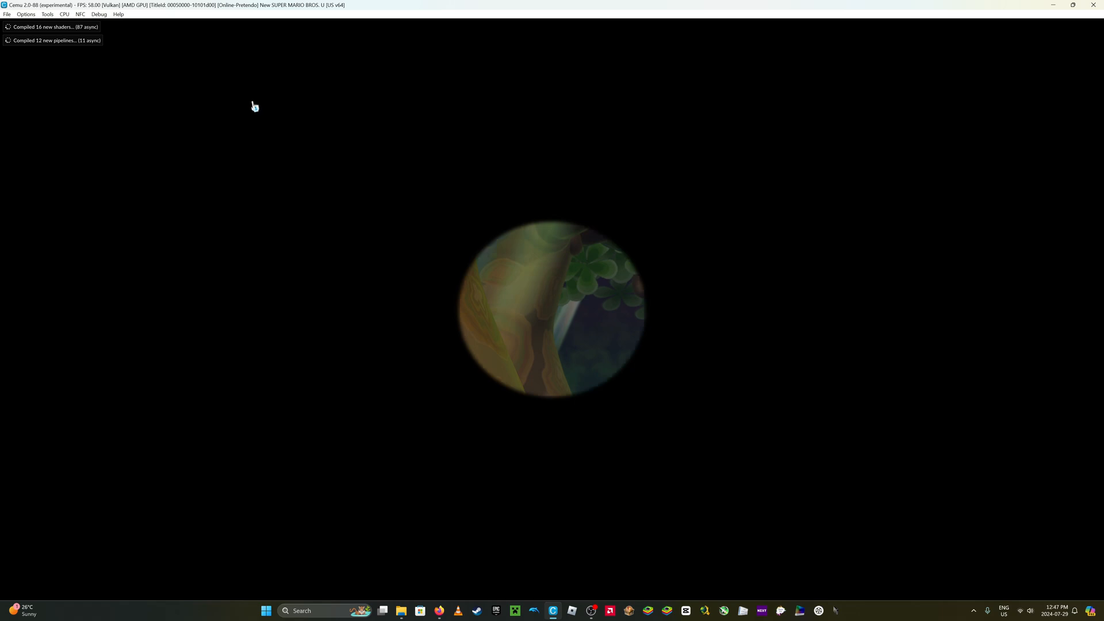